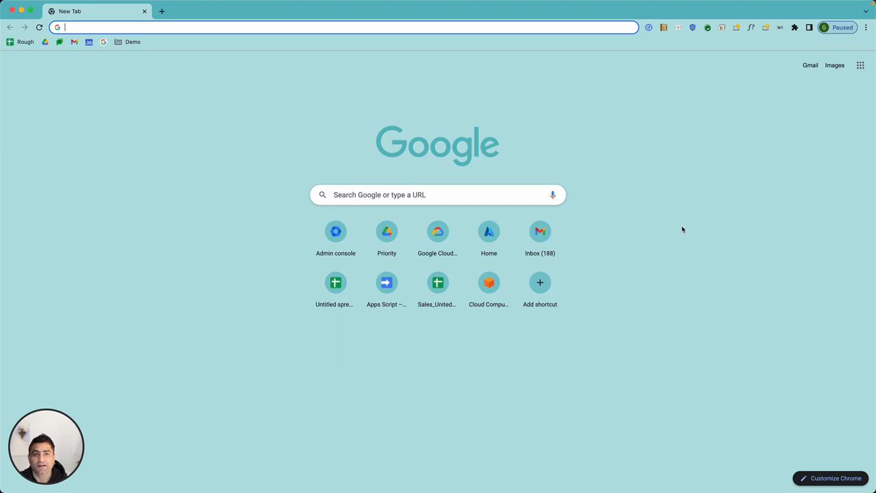
Step: Search Google for 'directory api' and open the Directory API developer documentation
{"action": "type", "text": "drei"}
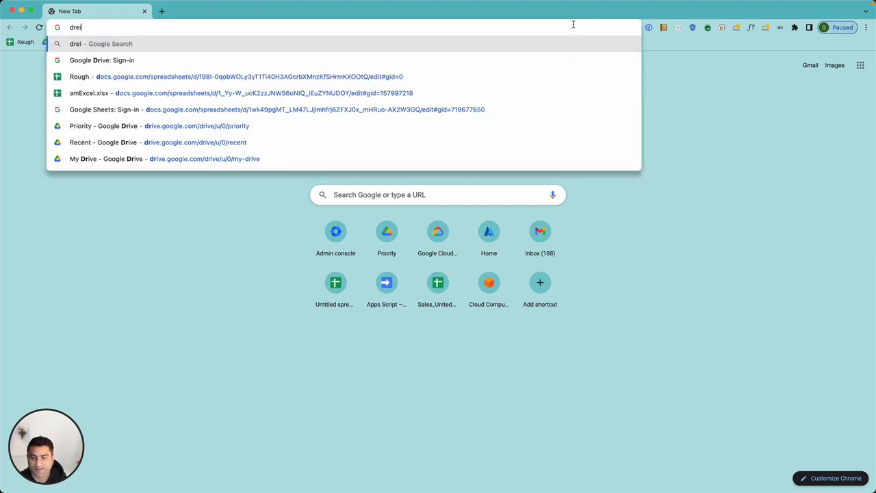
{"action": "type", "text": "directory api"}
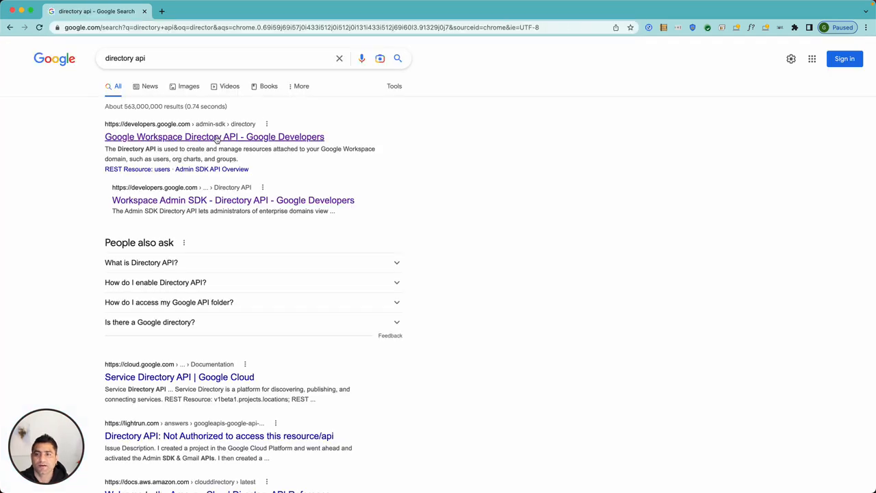
{"action": "left_click", "coordinate": [214, 137]}
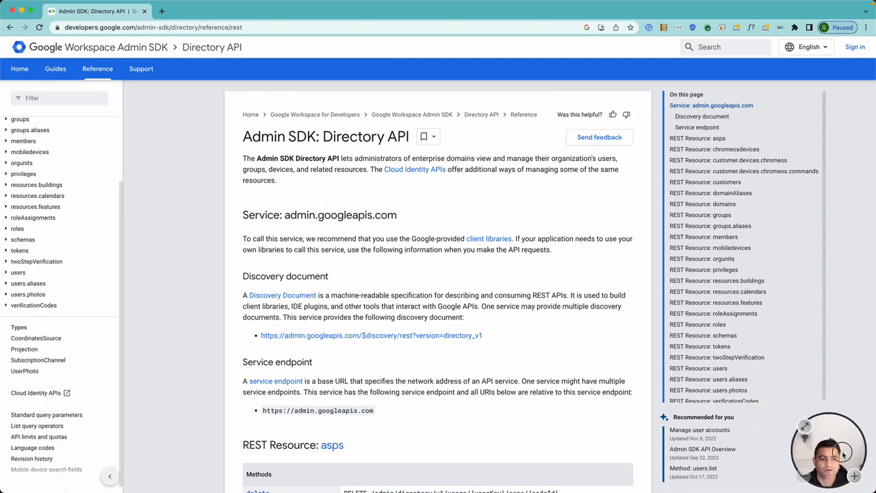
Step: Browse the reference from users.list to the orgunits.list method page
{"action": "left_click", "coordinate": [6, 273]}
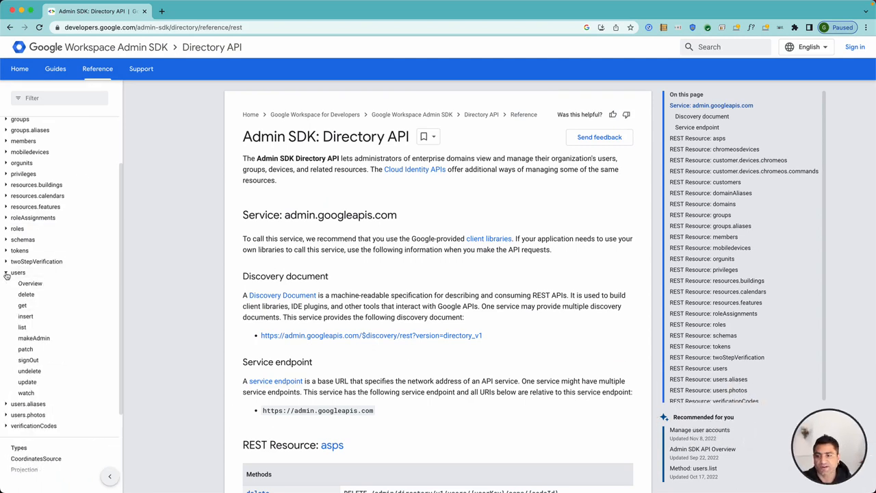
{"action": "left_click", "coordinate": [21, 326]}
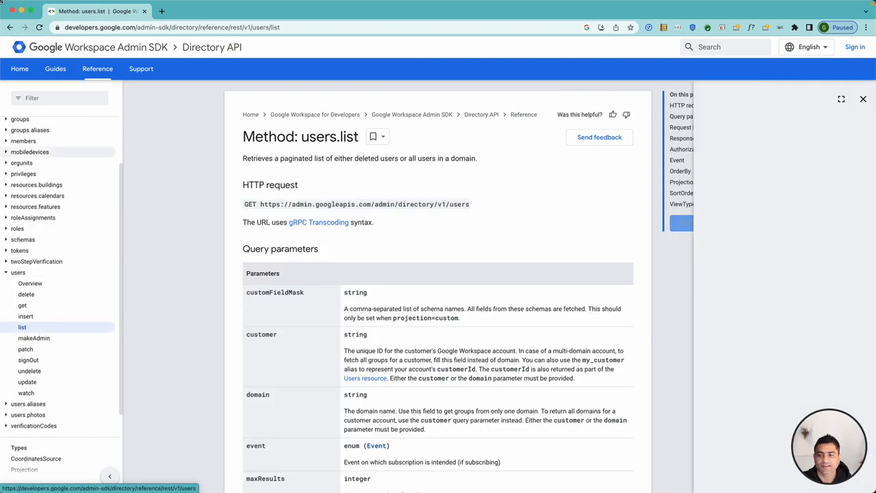
{"action": "left_click", "coordinate": [680, 222]}
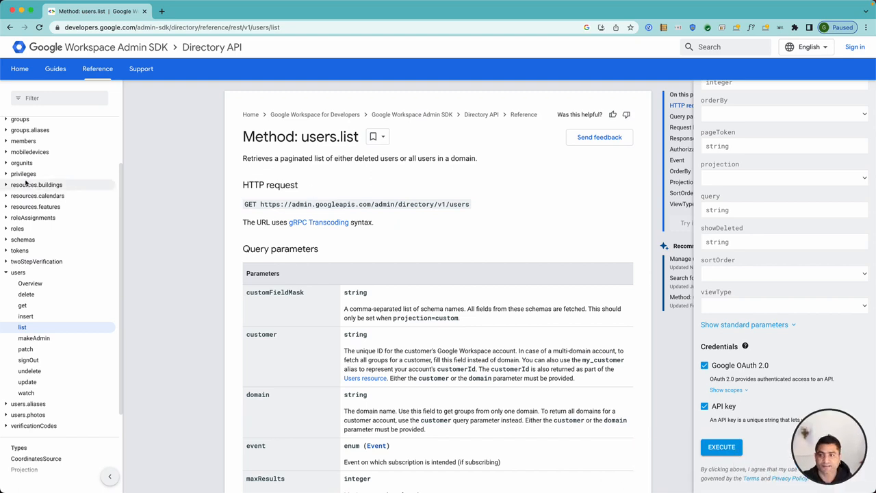
{"action": "left_click", "coordinate": [22, 162]}
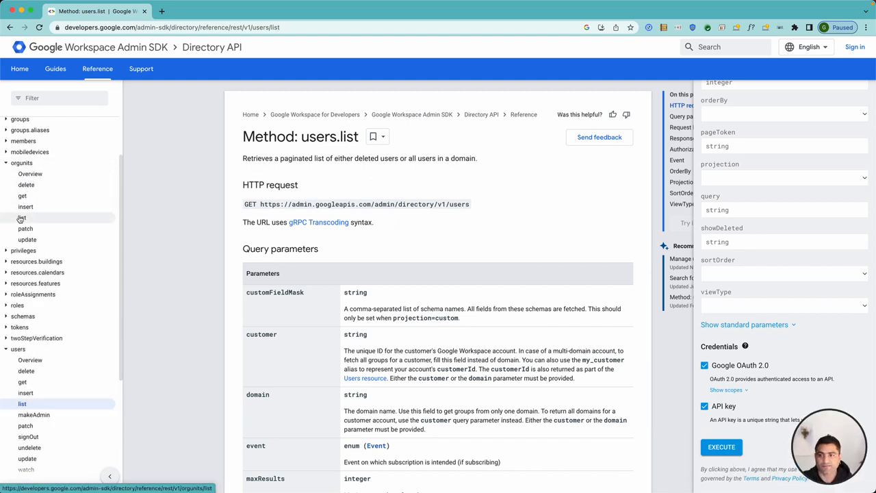
{"action": "left_click", "coordinate": [22, 218]}
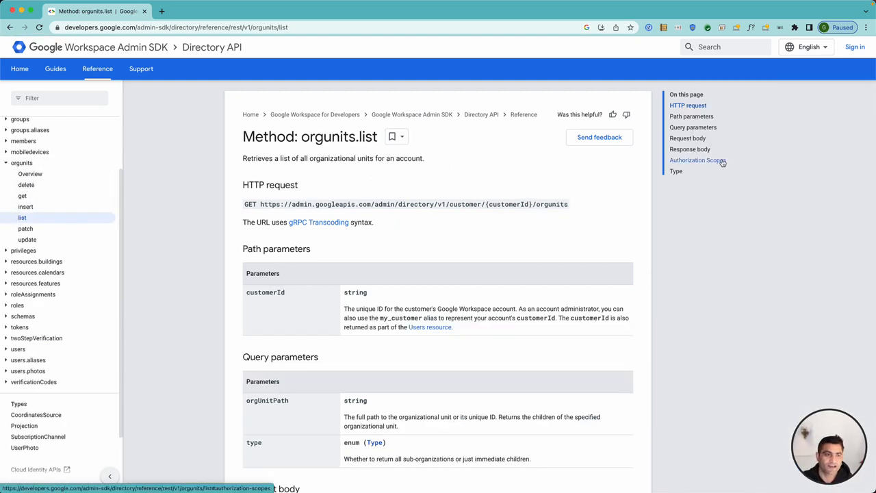
{"action": "mouse_move", "coordinate": [799, 278]}
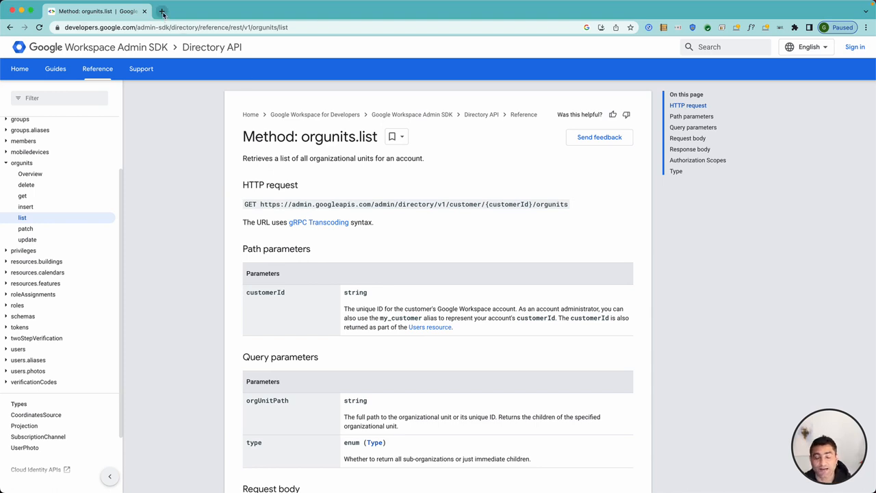
{"action": "mouse_move", "coordinate": [161, 12]}
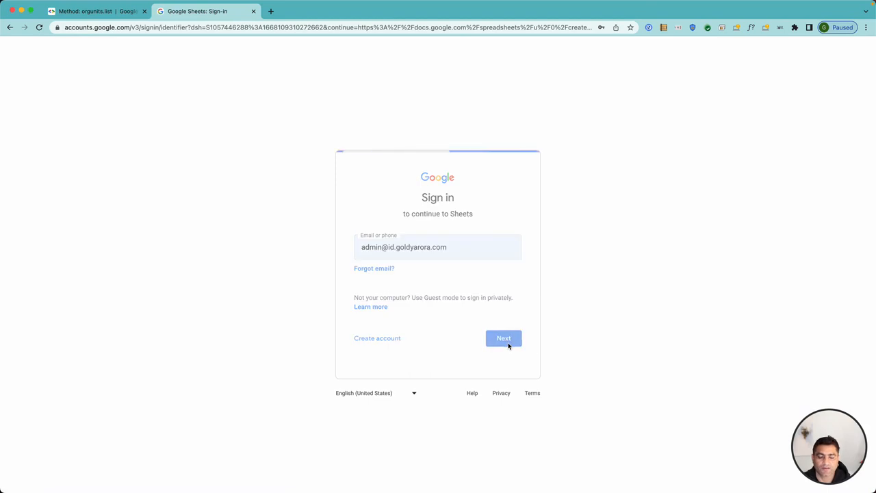
Step: Submit the admin email, password and 2-step verification so the new blank spreadsheet opens
{"action": "left_click", "coordinate": [504, 338]}
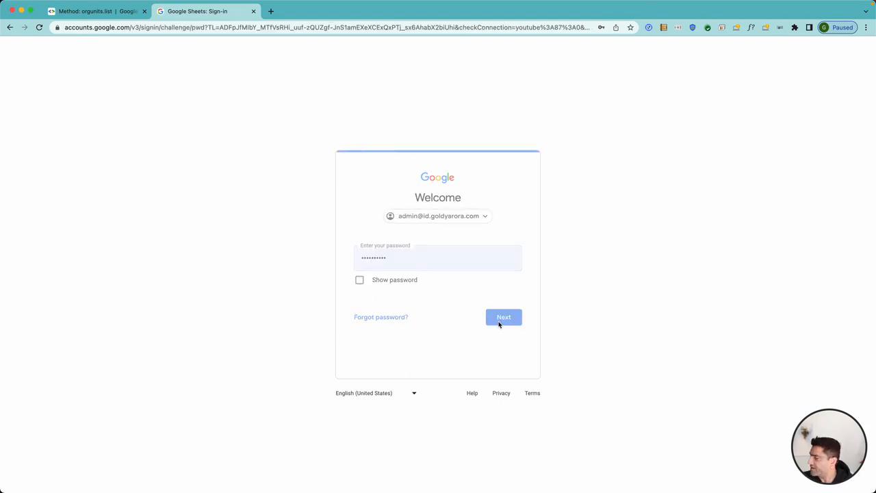
{"action": "left_click", "coordinate": [503, 318]}
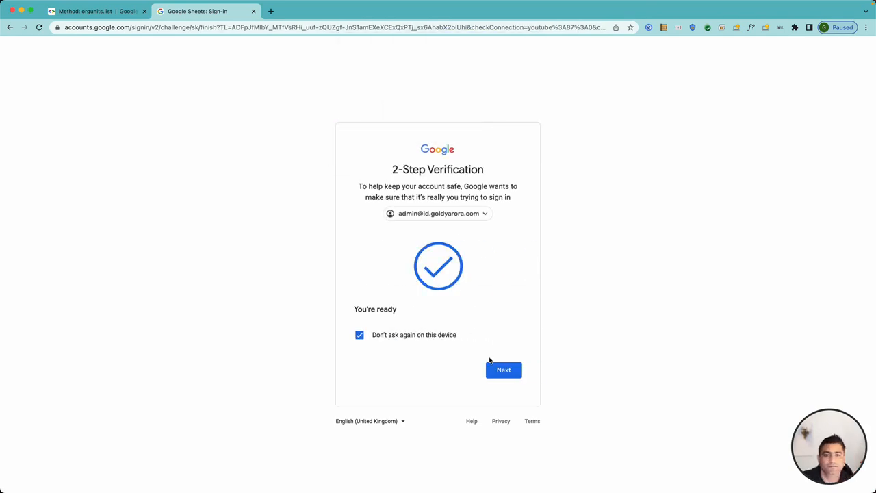
{"action": "left_click", "coordinate": [504, 369]}
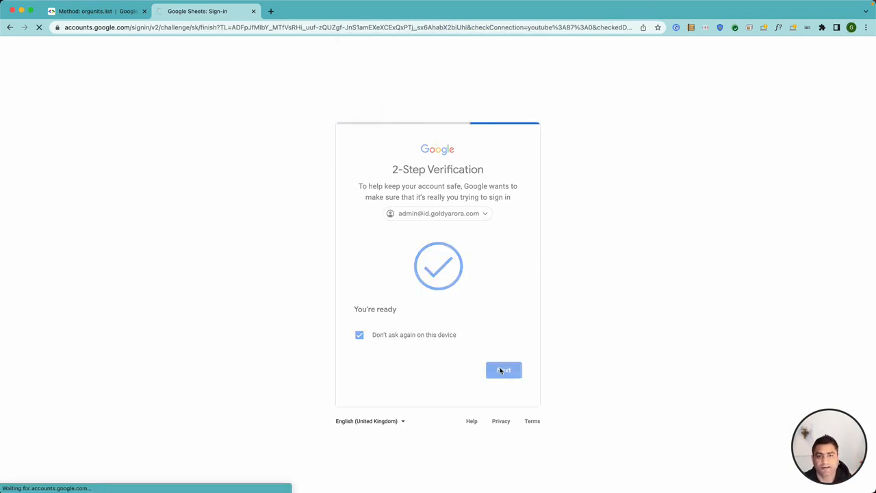
{"action": "left_click", "coordinate": [504, 370]}
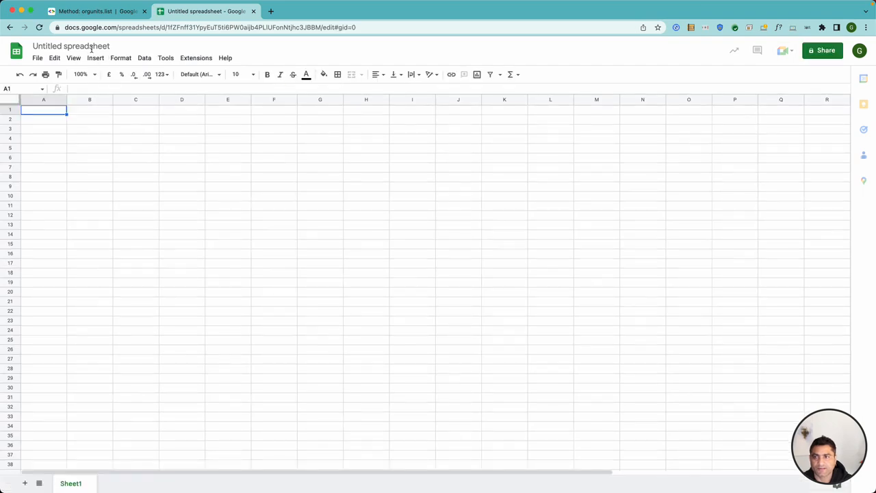
Step: Rename the untitled spreadsheet to 'list of org units'
{"action": "left_click", "coordinate": [71, 47]}
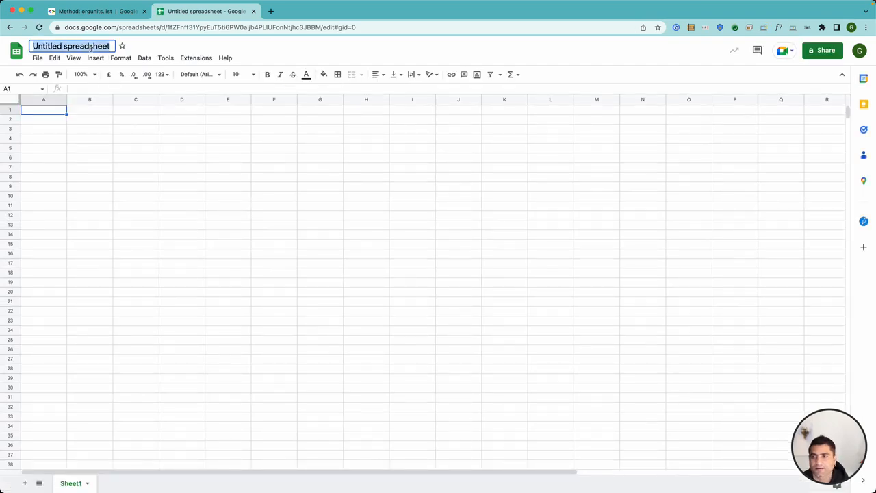
{"action": "type", "text": "list of"}
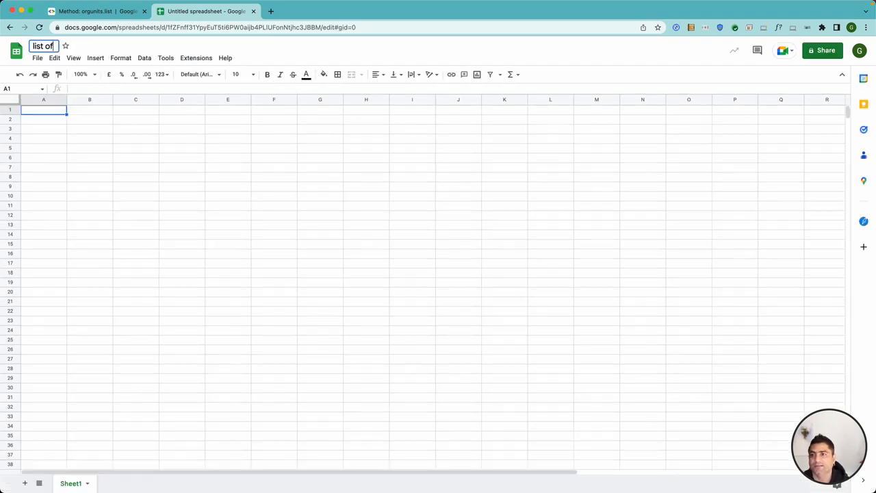
{"action": "type", "text": "org units"}
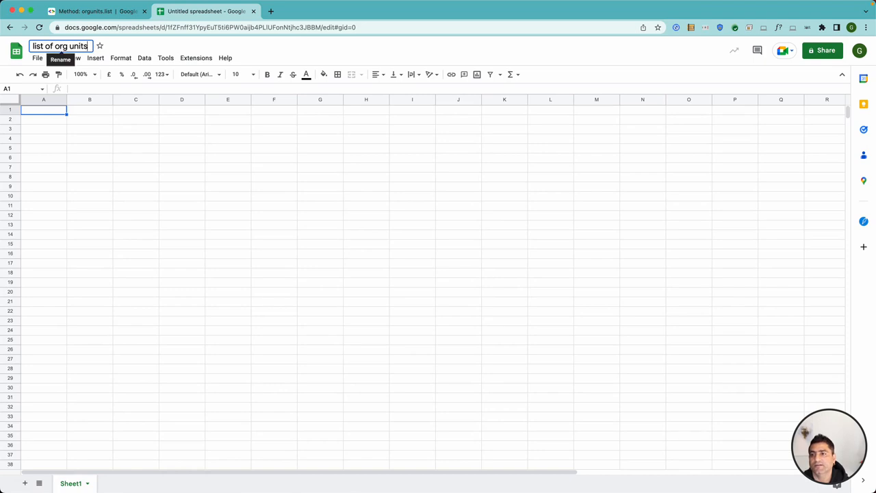
{"action": "left_click", "coordinate": [196, 57]}
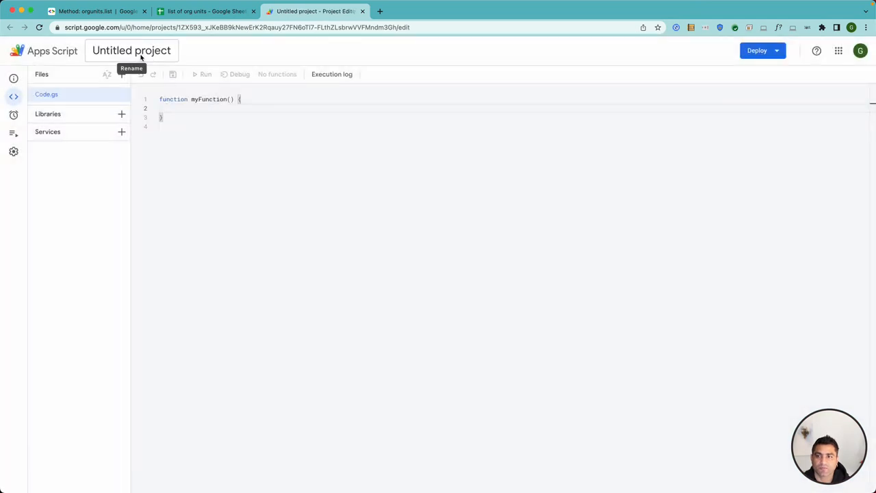
Step: Rename the untitled script project to orgUnitsList
{"action": "left_click", "coordinate": [131, 49]}
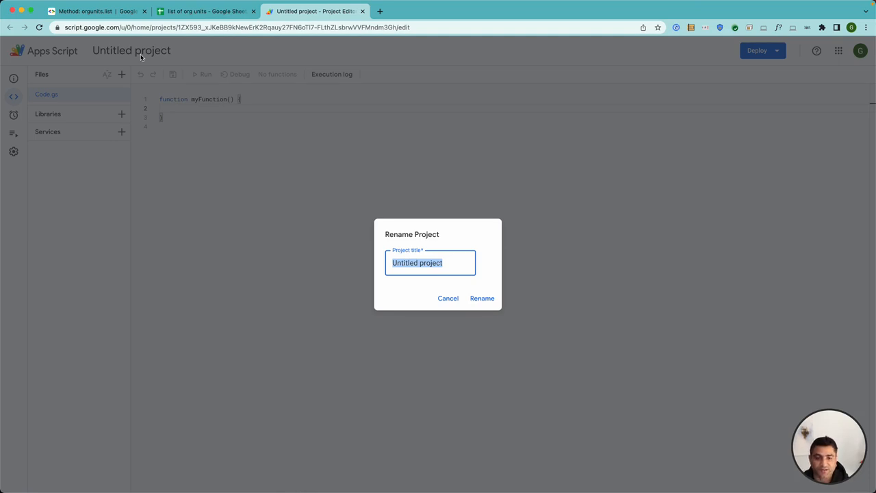
{"action": "type", "text": "org"}
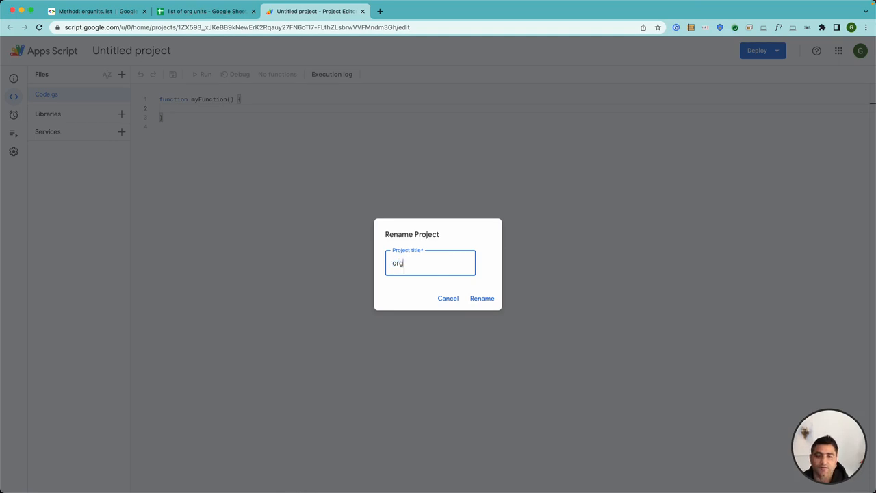
{"action": "type", "text": "Units"}
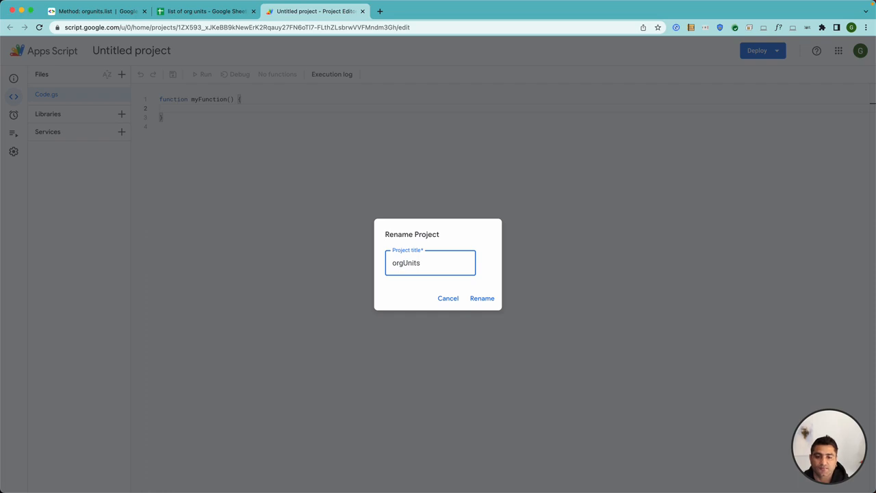
{"action": "left_click", "coordinate": [482, 298]}
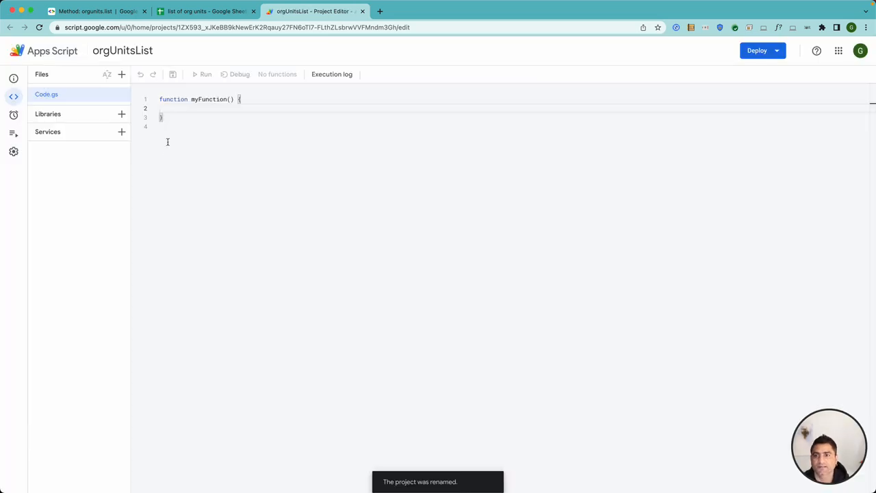
{"action": "mouse_move", "coordinate": [120, 131]}
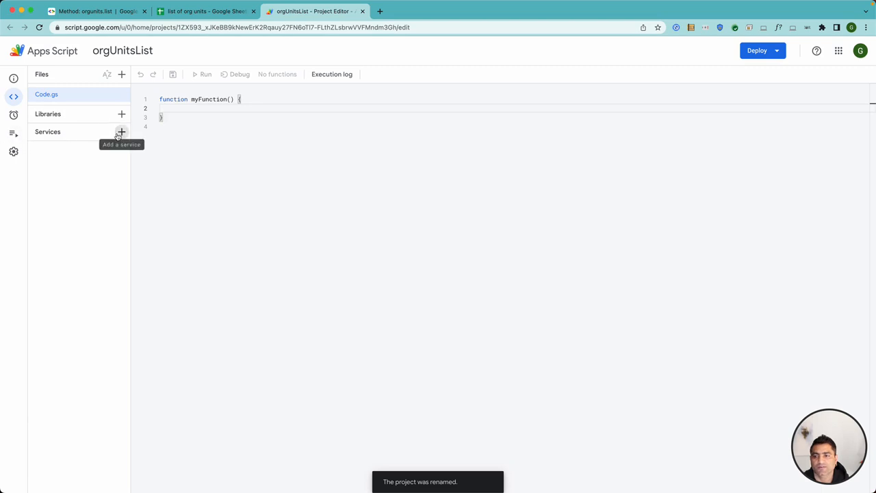
Step: Add the Admin SDK API advanced service (AdminDirectory) to the project
{"action": "left_click", "coordinate": [120, 131]}
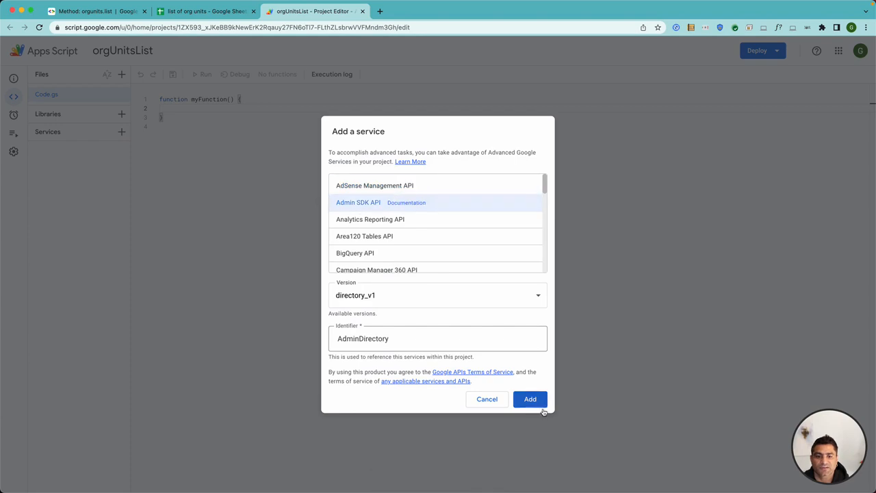
{"action": "left_click", "coordinate": [530, 400]}
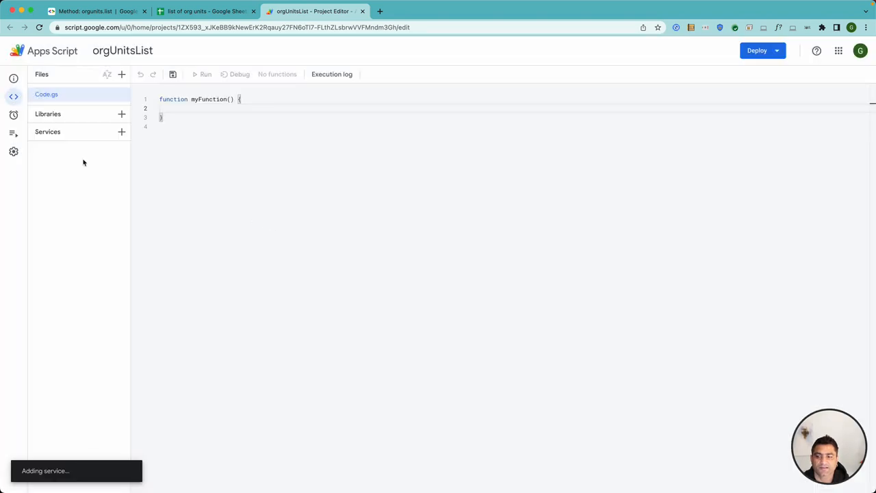
{"action": "mouse_move", "coordinate": [58, 152]}
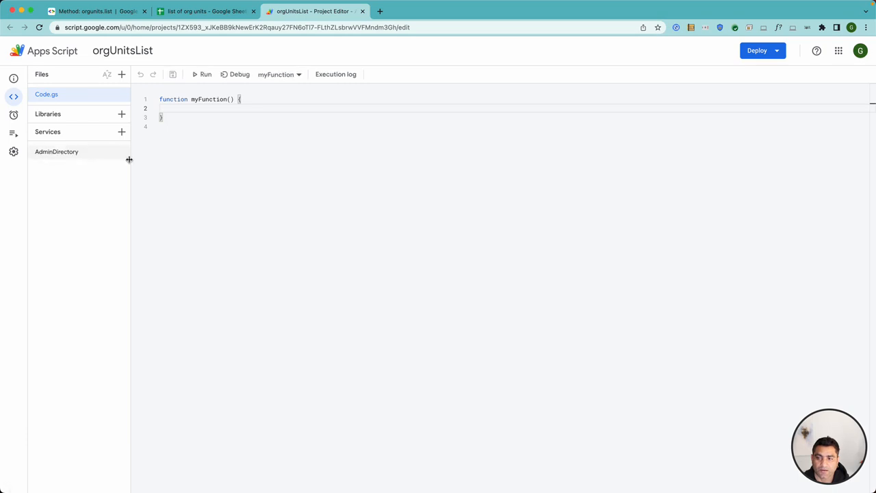
Step: Rename the default function to exportOrgUnits
{"action": "double_click", "coordinate": [208, 99]}
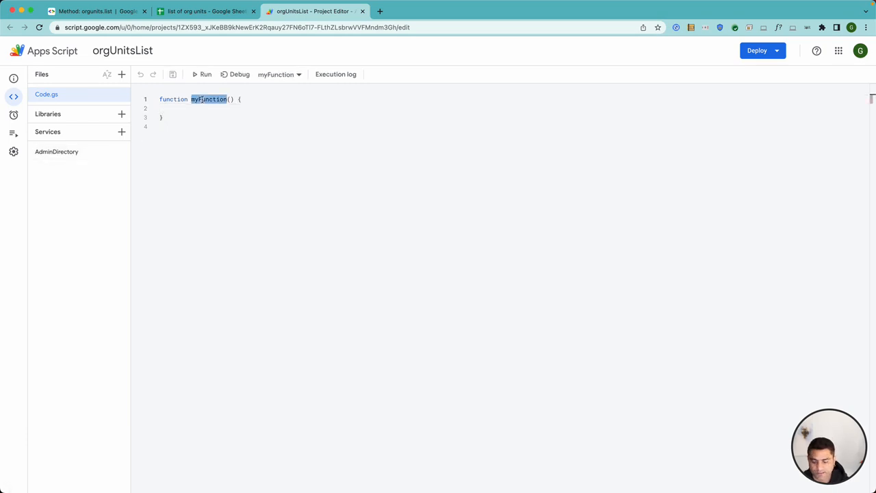
{"action": "type", "text": "exportOr"}
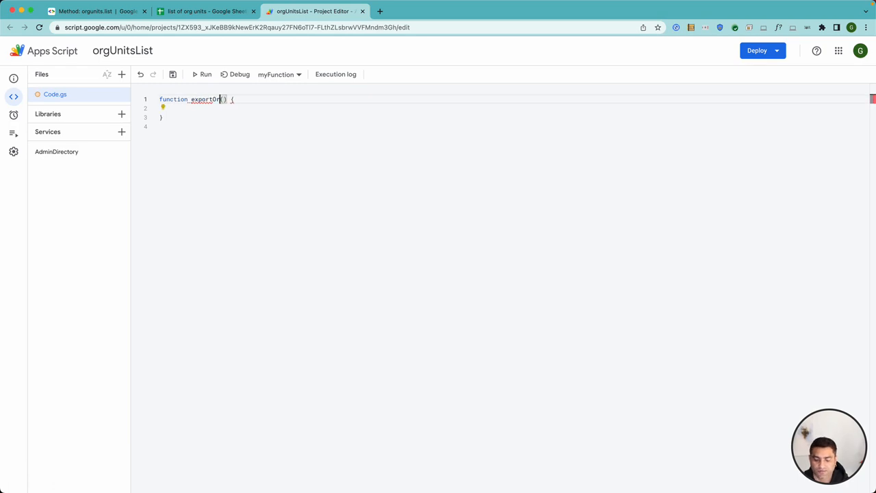
{"action": "type", "text": "Units"}
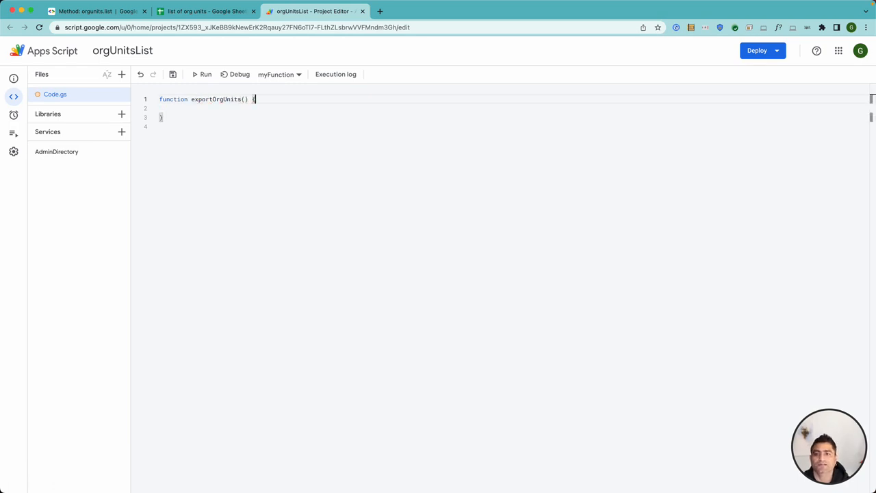
{"action": "key", "text": "Enter"}
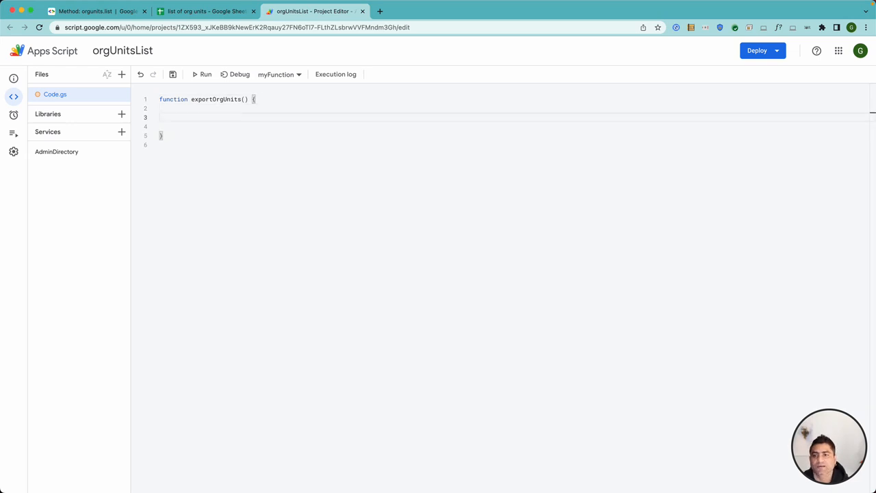
Step: Write const orgUnits = AdminDirectory.Orgunits.list('my_customer', ) inside the function
{"action": "type", "text": "const orgUnits"}
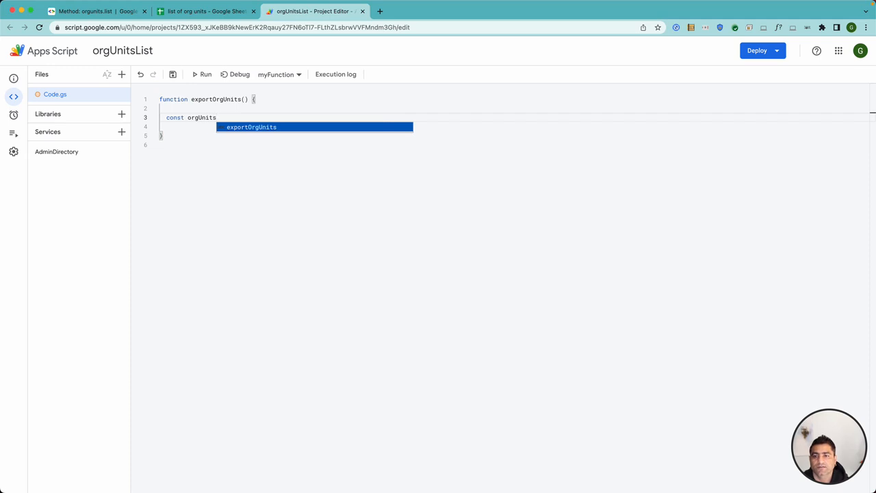
{"action": "type", "text": "= AdminDirectory."}
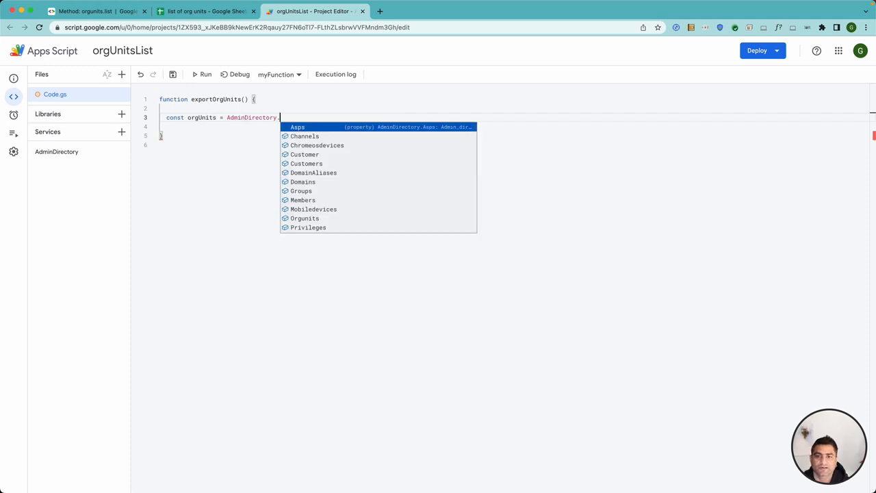
{"action": "type", "text": "Orgunits.list"}
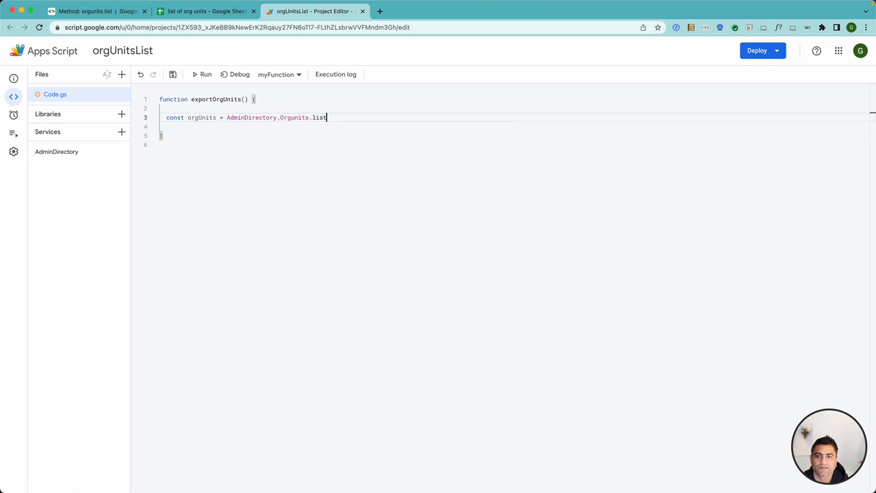
{"action": "type", "text": "("}
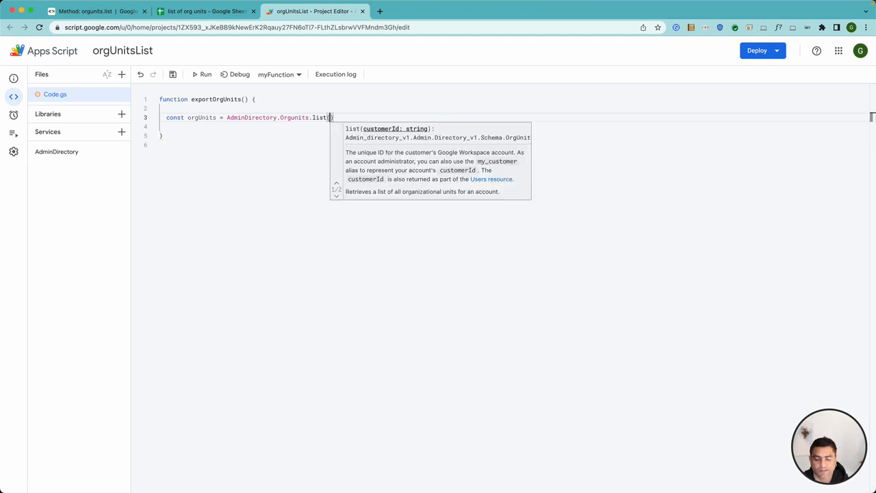
{"action": "type", "text": "my_customer\""}
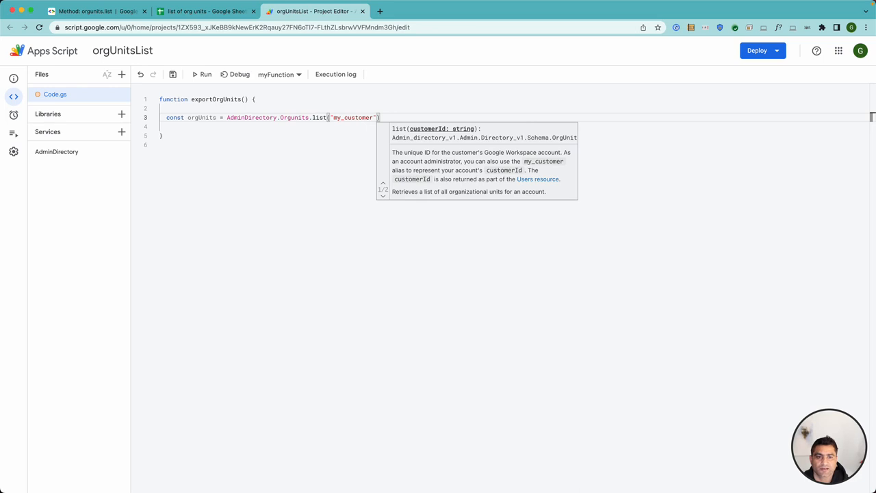
{"action": "type", "text": ","}
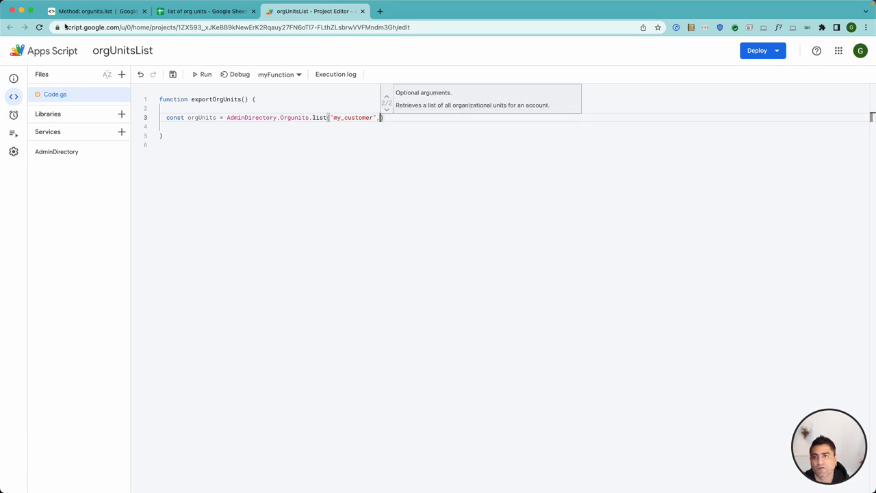
Step: View the orgunits.list type parameter enum in the docs and select the ALL value
{"action": "left_click", "coordinate": [95, 11]}
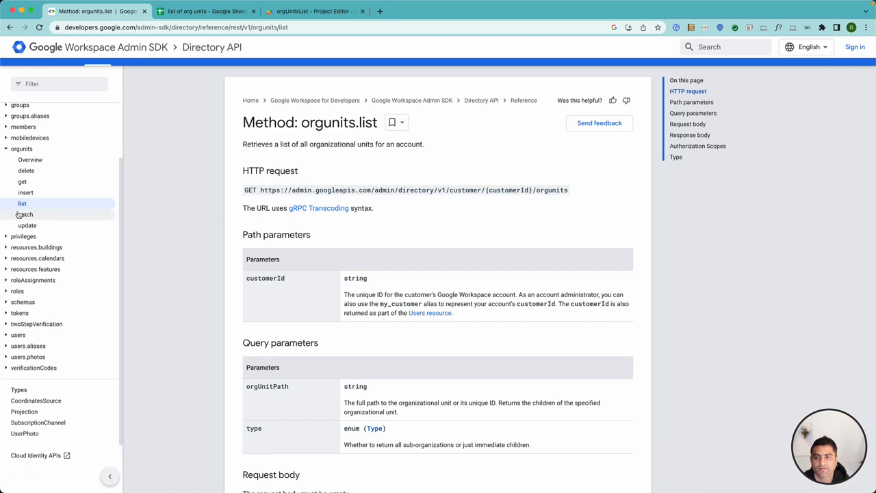
{"action": "mouse_move", "coordinate": [277, 258]}
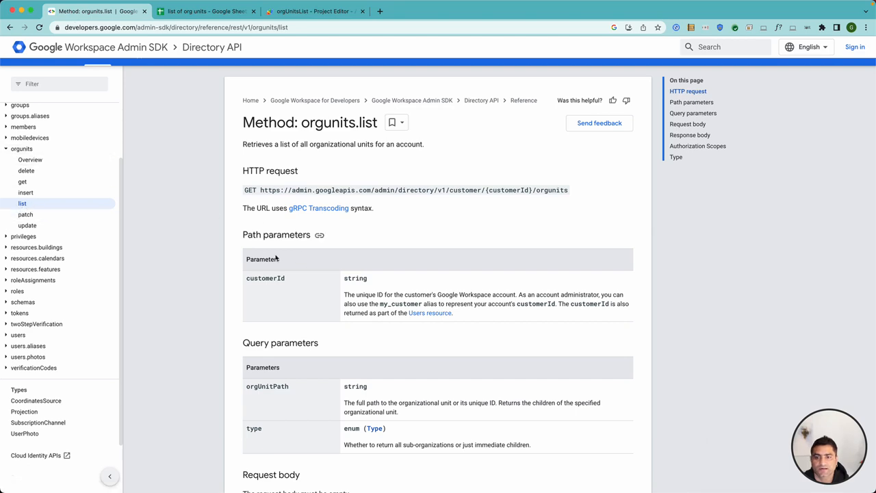
{"action": "mouse_move", "coordinate": [363, 304]}
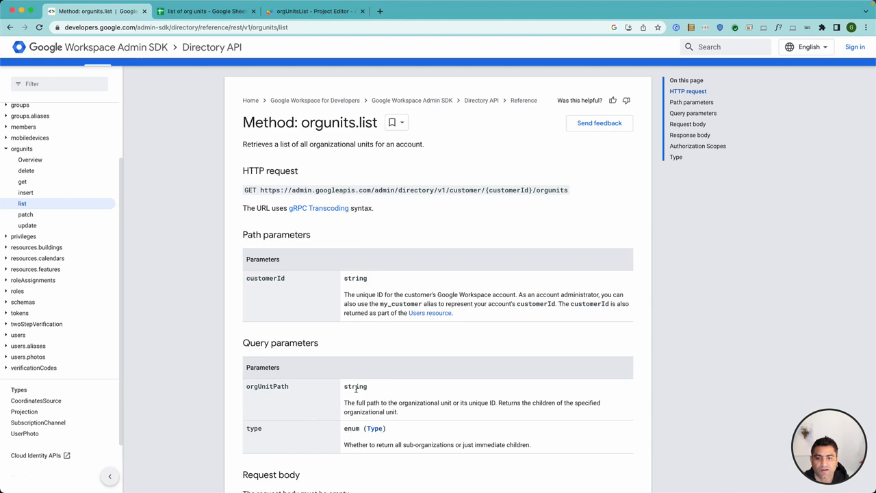
{"action": "mouse_move", "coordinate": [344, 388]}
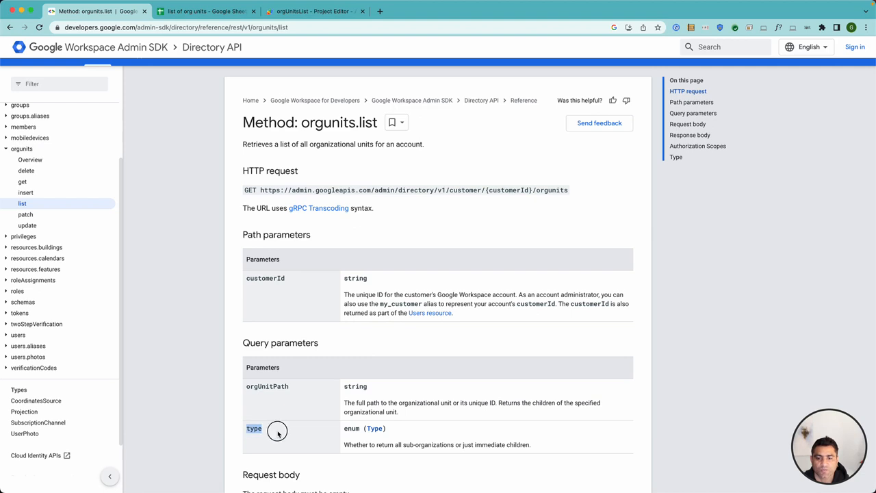
{"action": "scroll", "scroll_direction": "down", "scroll_amount": 3}
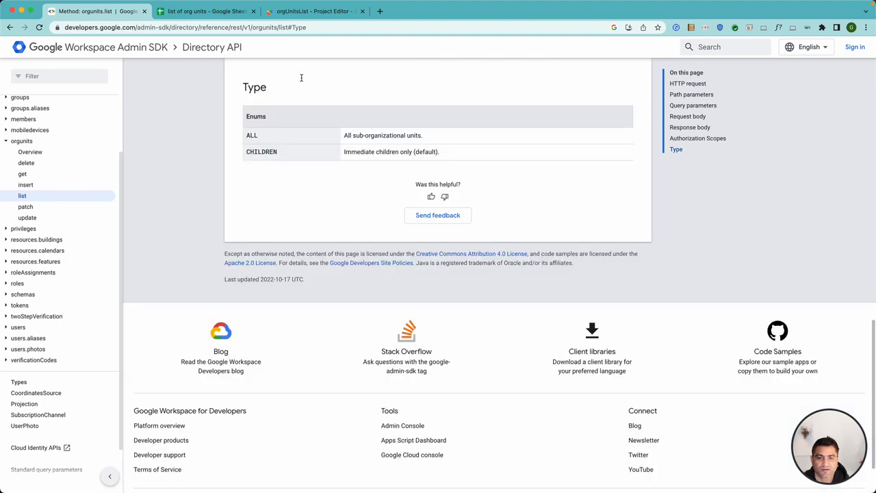
{"action": "mouse_move", "coordinate": [381, 150]}
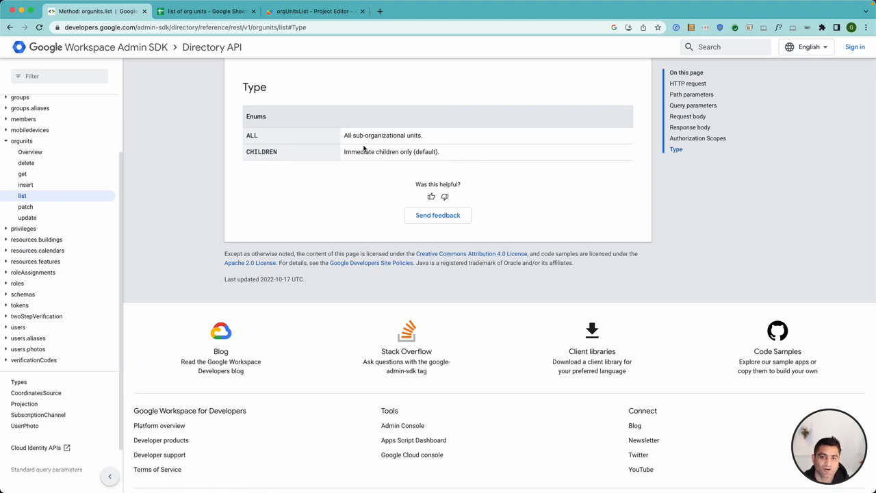
{"action": "double_click", "coordinate": [252, 135]}
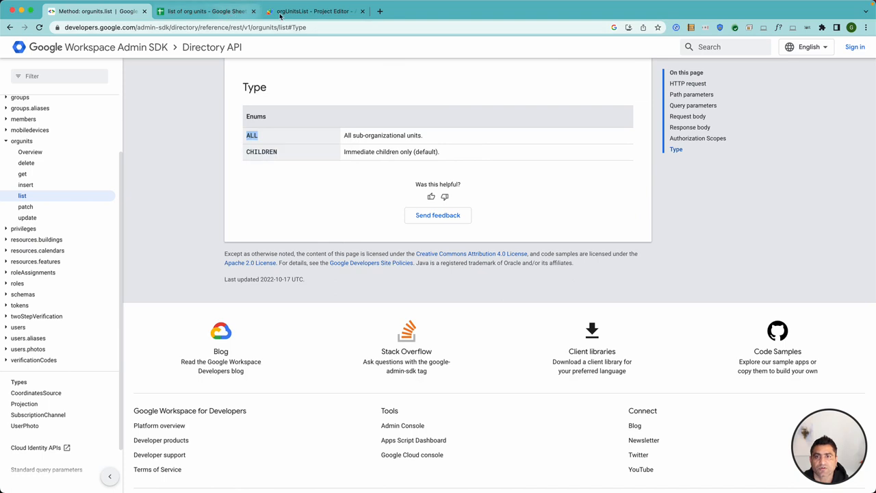
Step: Pass {type:'ALL'} as the options argument of the Orgunits.list call
{"action": "left_click", "coordinate": [313, 11]}
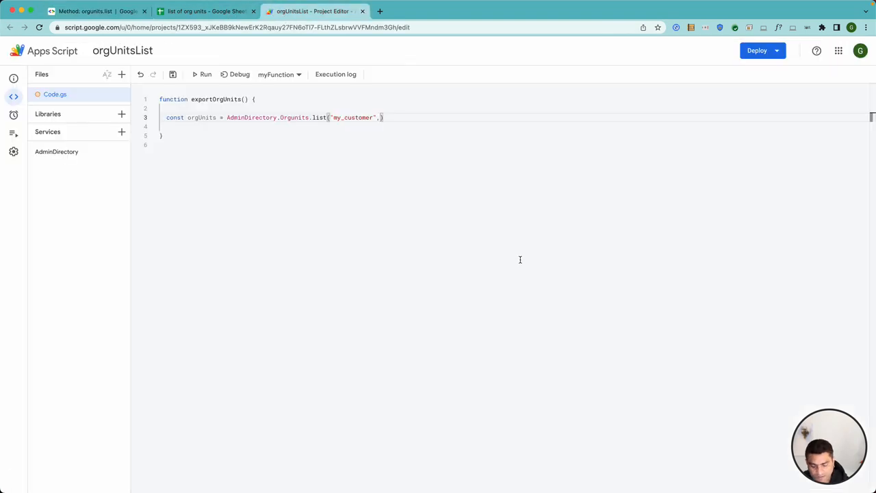
{"action": "type", "text": "{tru"}
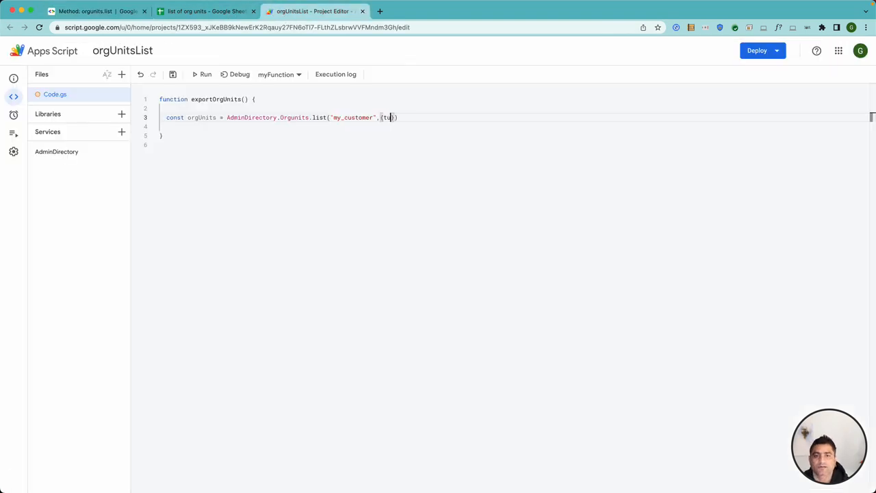
{"action": "type", "text": "ype"}
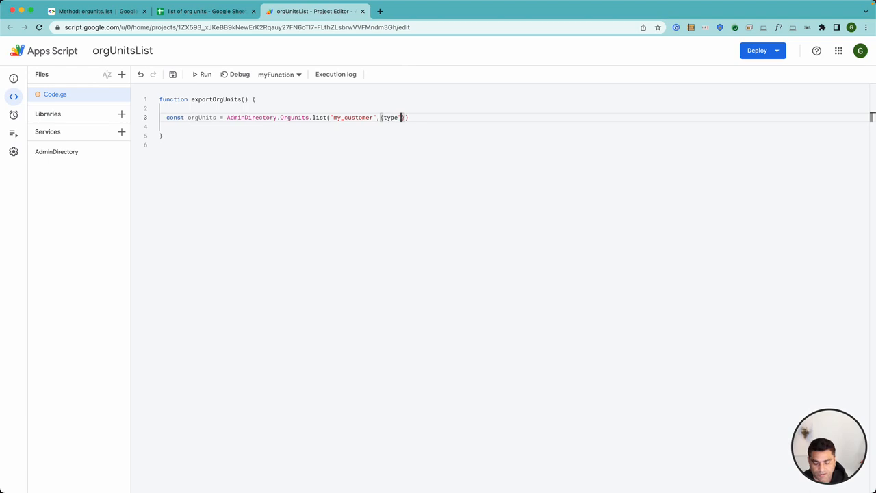
{"action": "type", "text": ":\"ALL"}
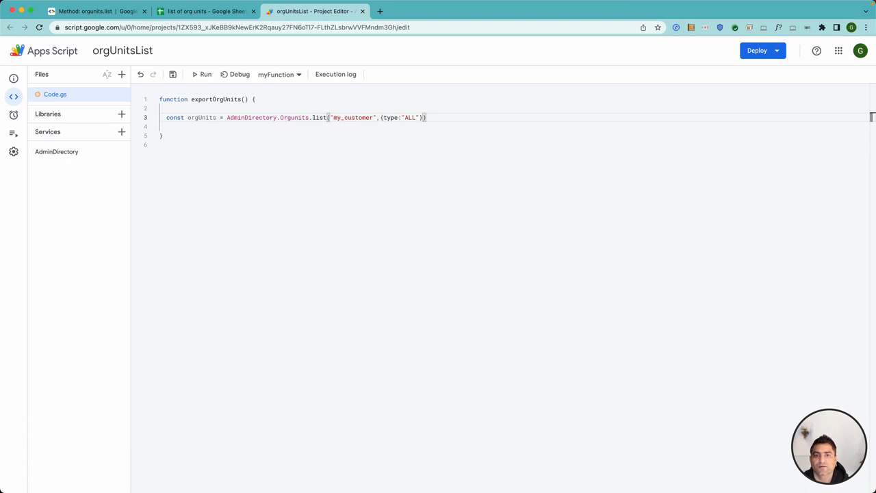
{"action": "type", "text": "."}
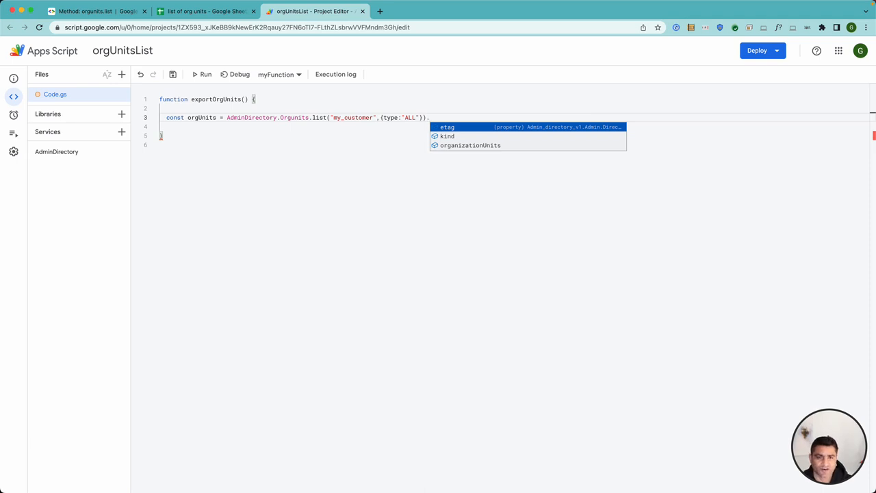
Step: Chain .organizationUnits.forEach(orgUnit => { }) onto the list call
{"action": "left_click", "coordinate": [471, 145]}
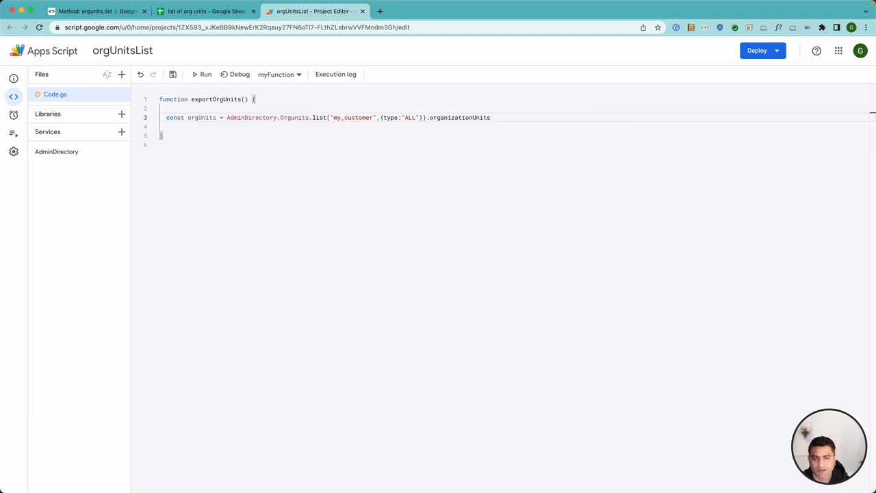
{"action": "type", "text": ".forEach(o"}
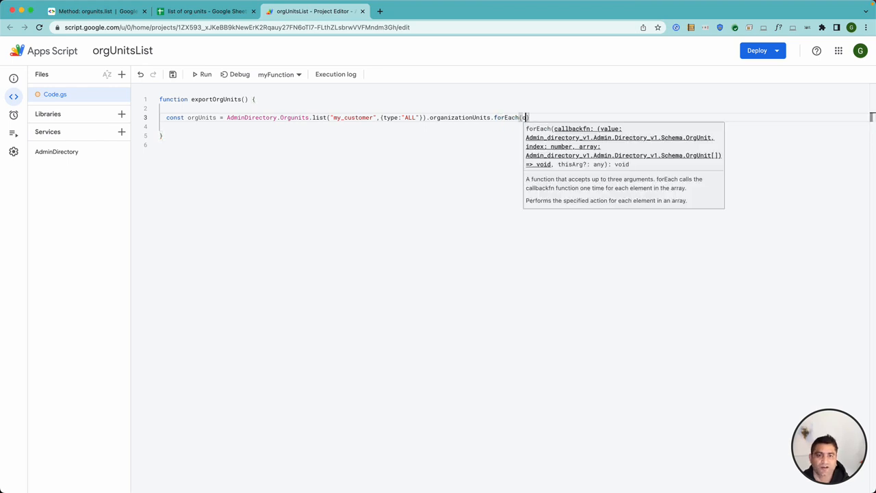
{"action": "type", "text": "orgUnit => {"}
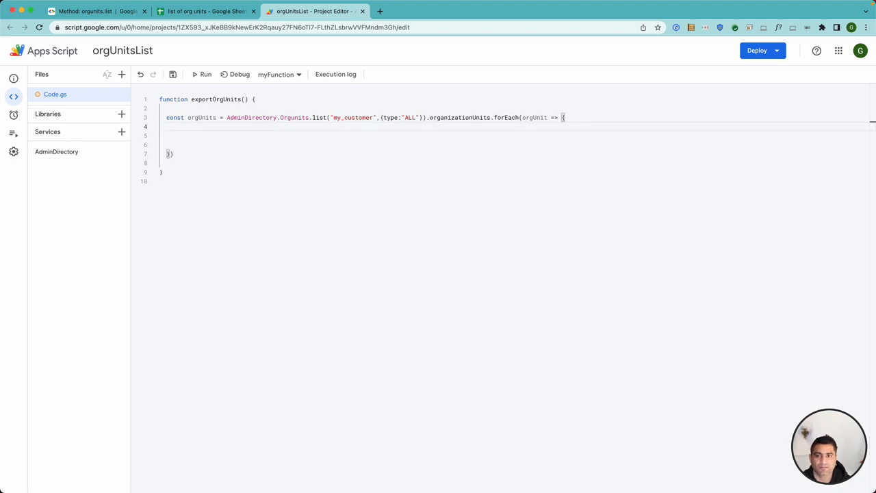
Step: Declare fileArray above the list call with header labels Org Unit Name and Org Unit ID
{"action": "key", "text": "Enter"}
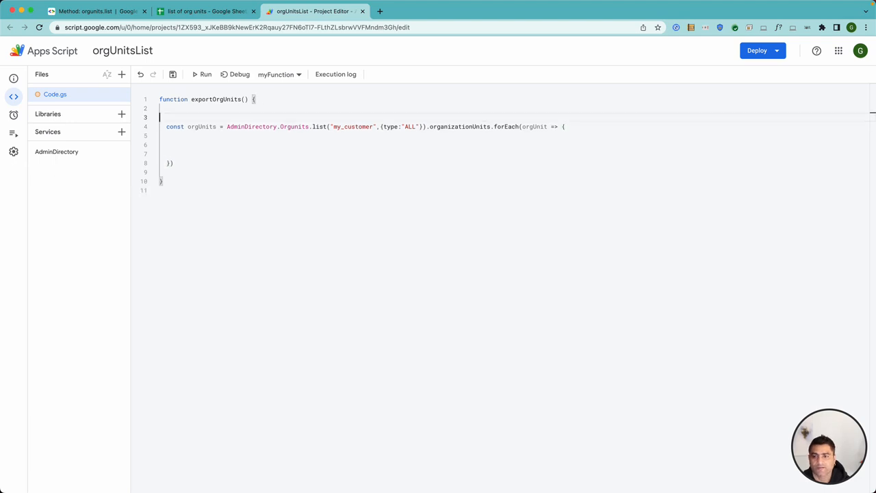
{"action": "type", "text": "const f"}
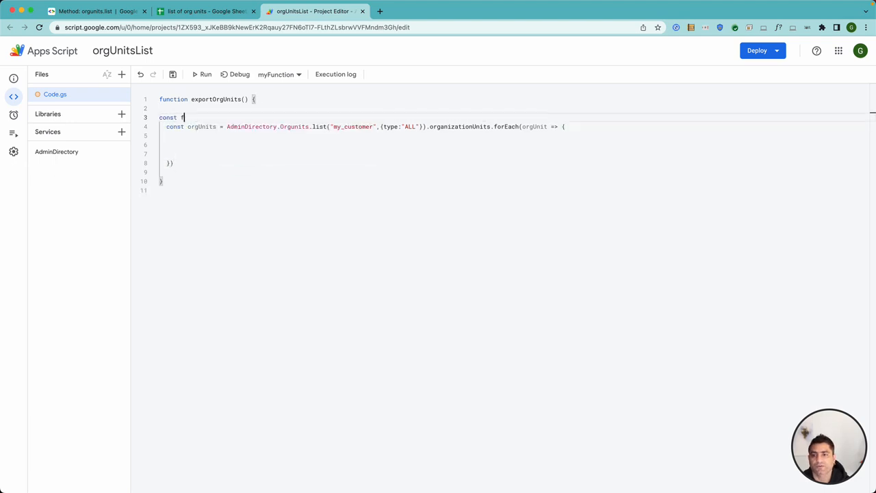
{"action": "type", "text": "ileArray"}
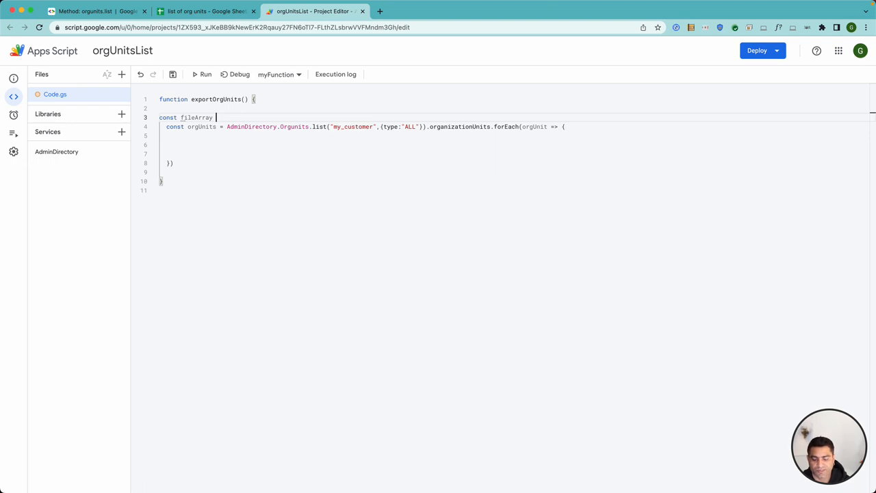
{"action": "type", "text": "= []"}
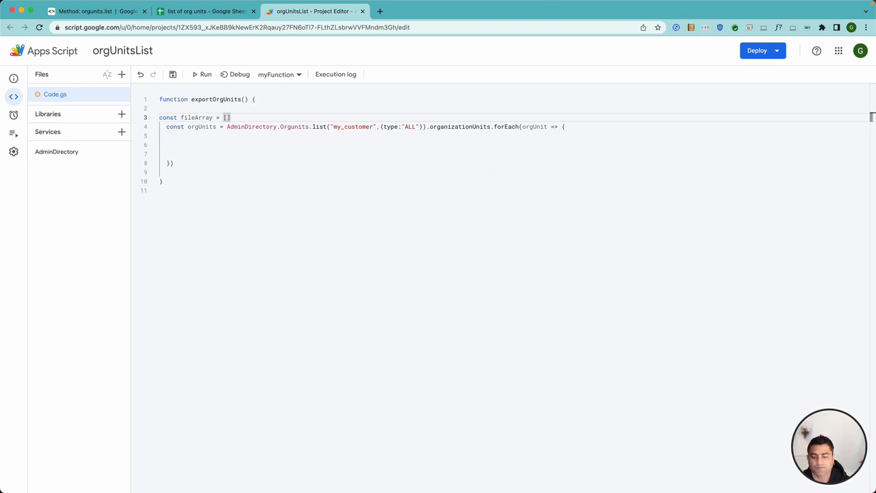
{"action": "type", "text": "]"}
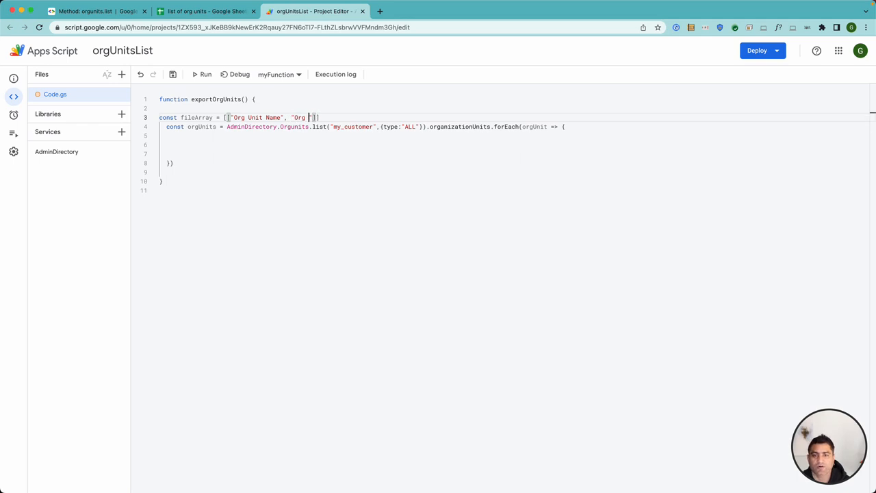
{"action": "type", "text": "Unit ID"}
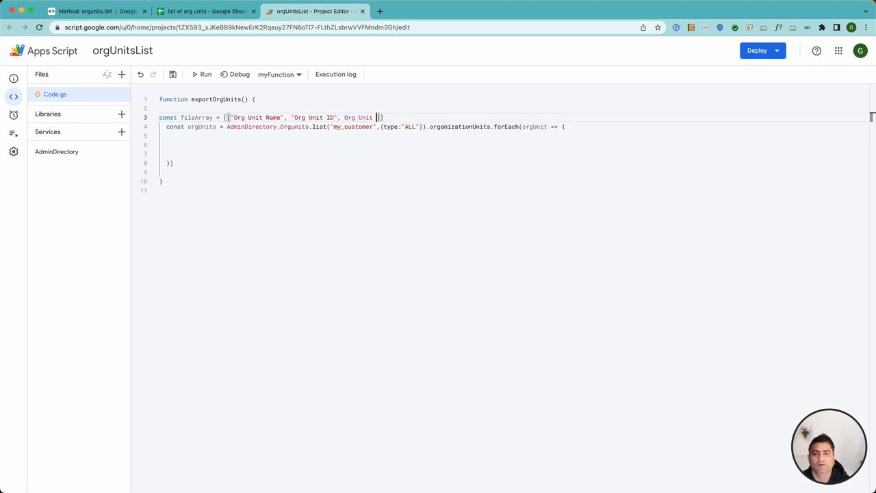
Step: Complete the header row with Parent OrgUnit Path and Parent OrgUnit Id
{"action": "key", "text": "Backspace"}
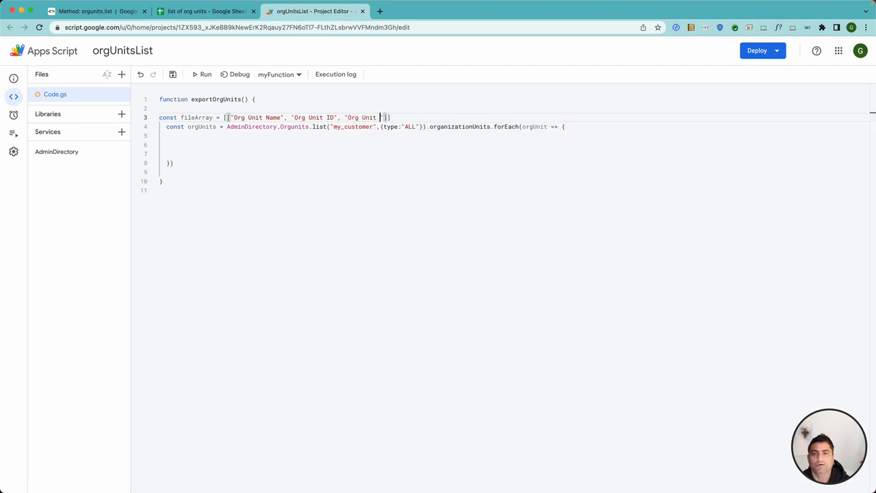
{"action": "type", "text": "Parenth"}
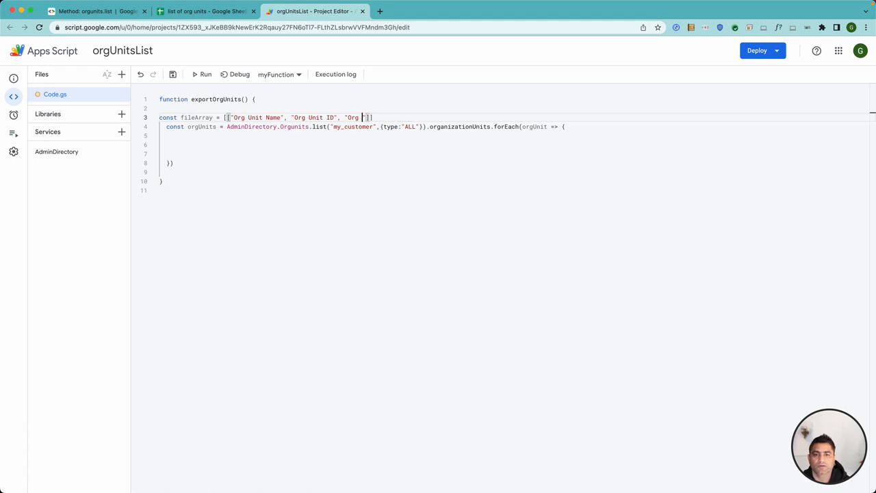
{"action": "type", "text": "Parent"}
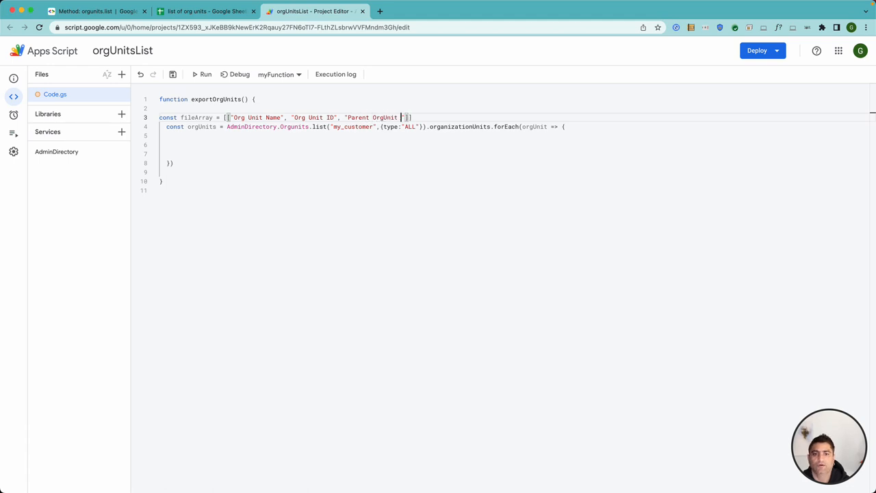
{"action": "type", "text": "Path"}
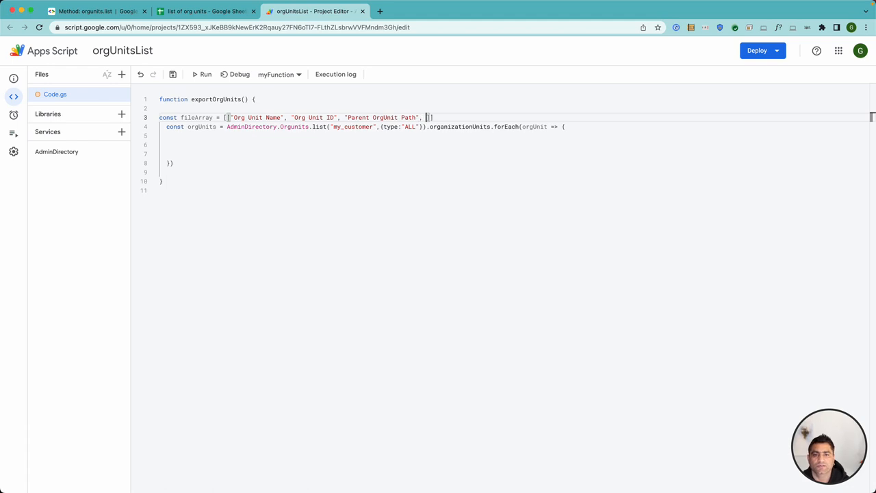
{"action": "type", "text": "\"Parent OrgUnit"}
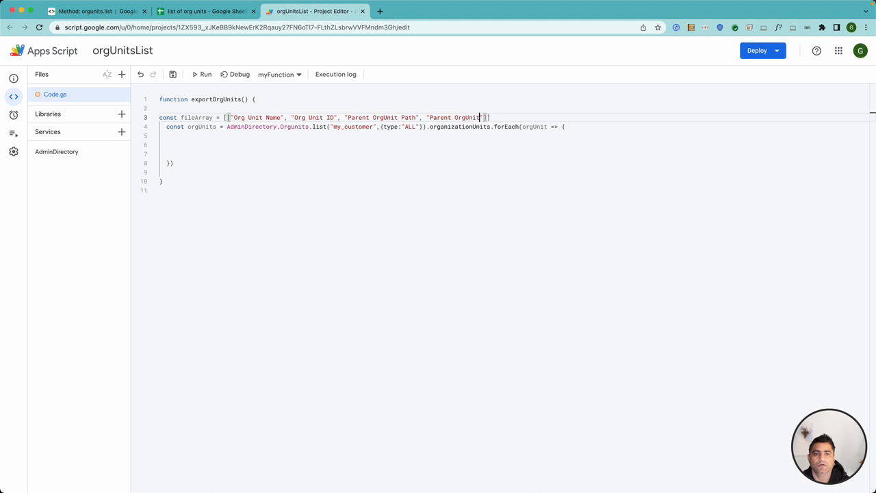
{"action": "type", "text": "Id"}
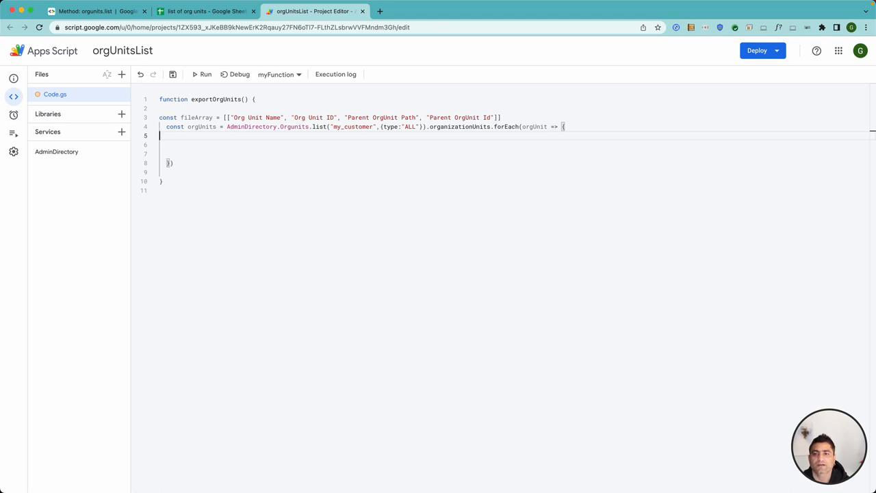
Step: Push [orgUnit.name, orgUnit.orgUnitId, orgUnit.parentOrgUnitPath, orgUnit.parentOrgUnitId] into fileArray inside the loop
{"action": "type", "text": "fileArray.push"}
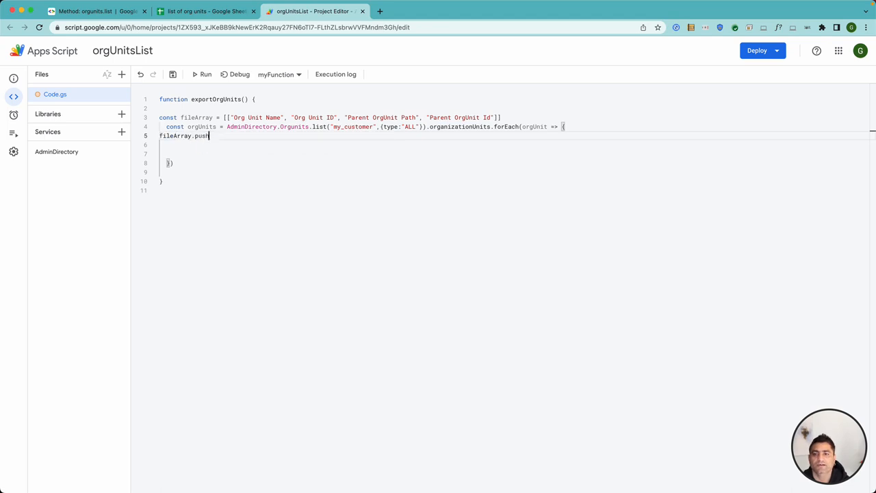
{"action": "type", "text": "(["}
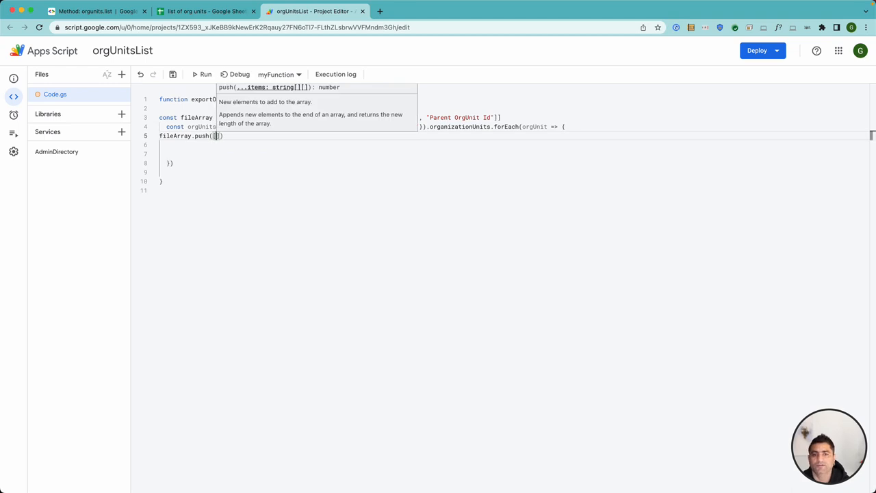
{"action": "type", "text": "orgUnit.name, orgUnit.orgUnitId"}
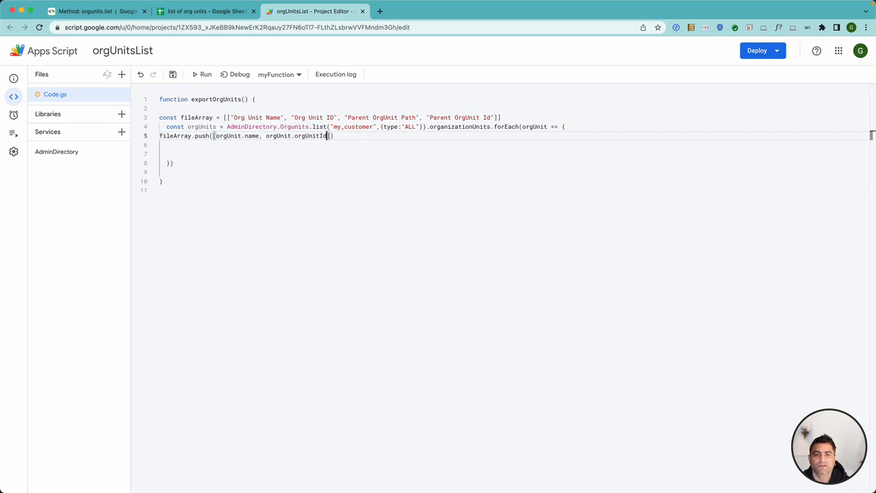
{"action": "type", "text": ", orgUnit.parentOrgUnitPath,"}
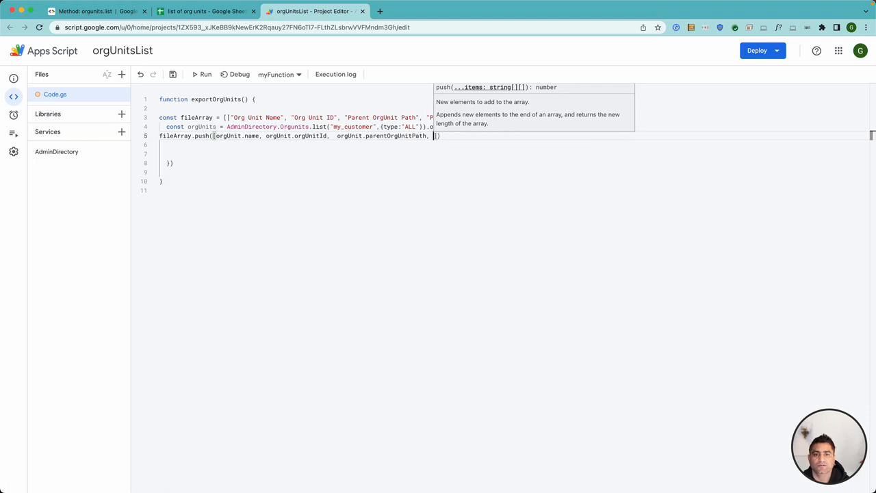
{"action": "type", "text": "org"}
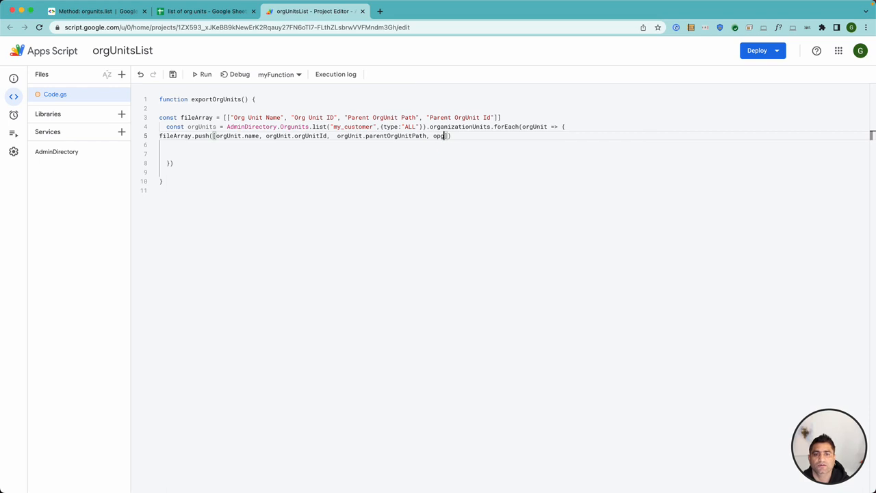
{"action": "type", "text": "."}
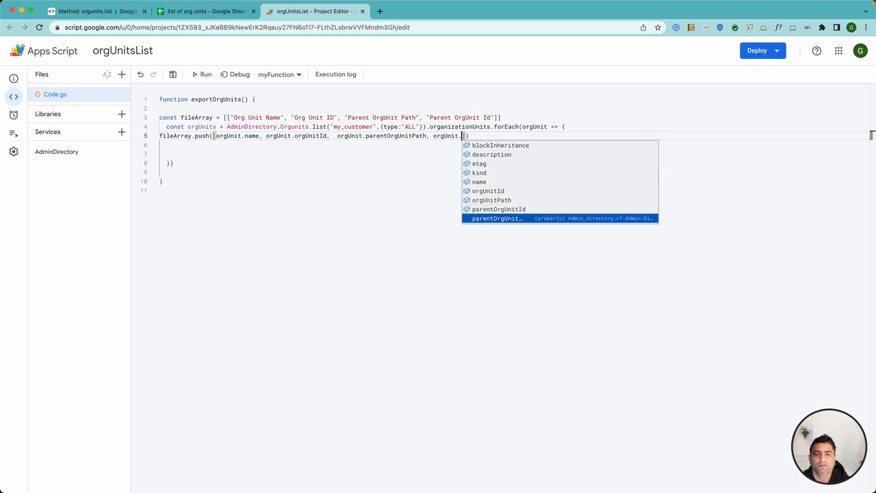
{"action": "type", "text": "parentOrgUnitId"}
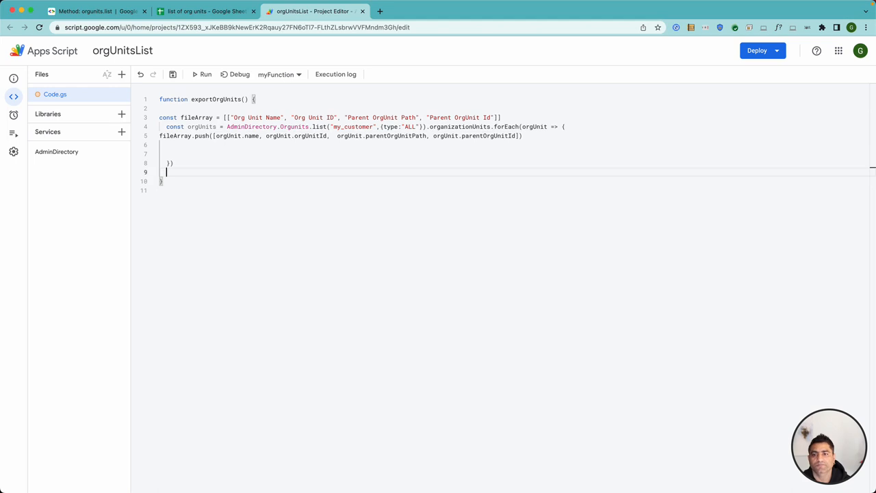
Step: Add console.log(fileArray) and run exportOrgUnits, authorizing with the admin account
{"action": "type", "text": "console"}
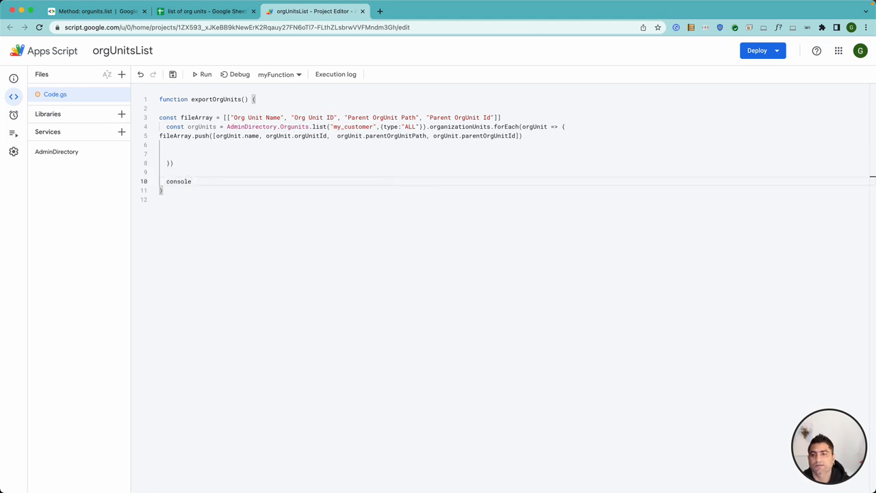
{"action": "type", "text": ".log(fileArray"}
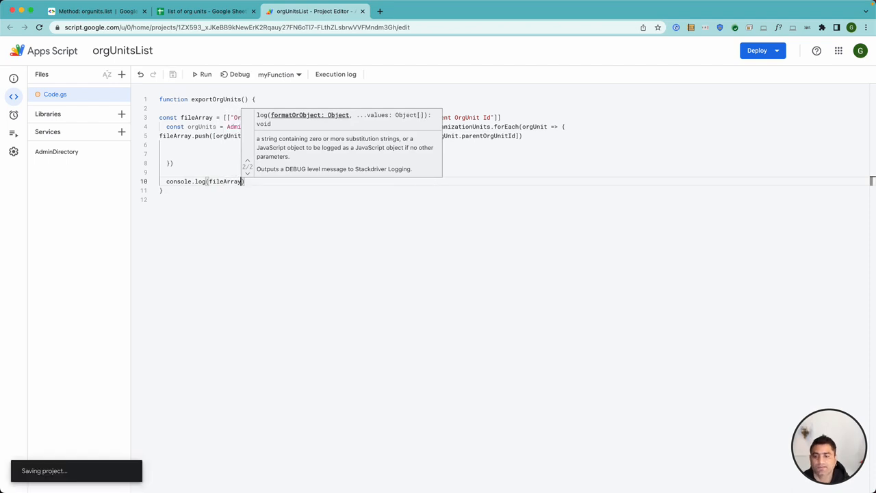
{"action": "left_click", "coordinate": [205, 74]}
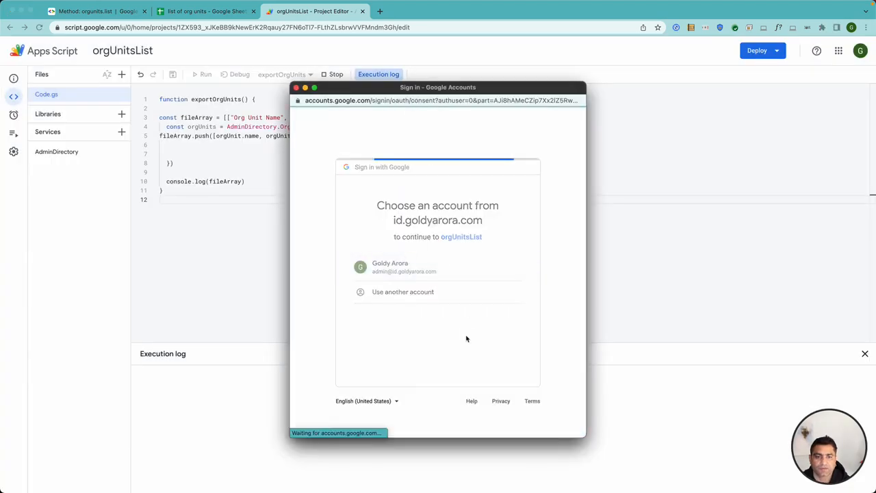
{"action": "left_click", "coordinate": [438, 267]}
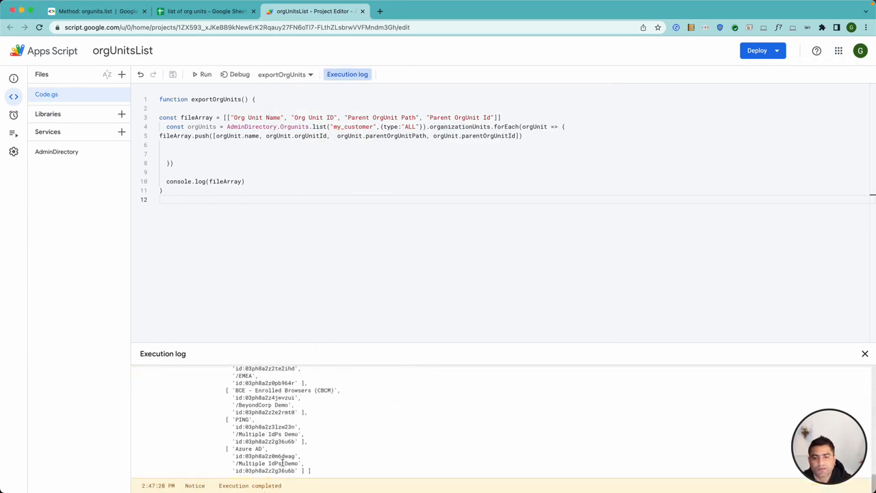
Step: Review the execution log and highlight the first org unit entries
{"action": "scroll", "scroll_direction": "up", "scroll_amount": 3}
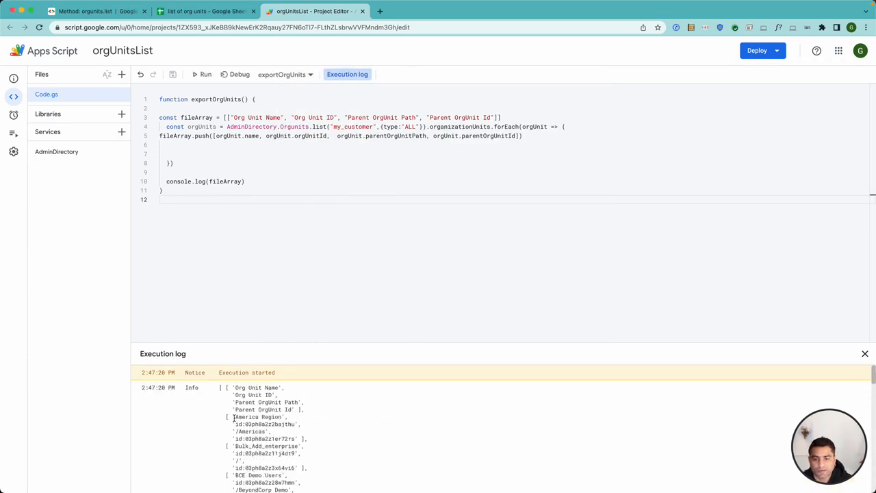
{"action": "left_click_drag", "start_coordinate": [234, 416], "coordinate": [302, 447]}
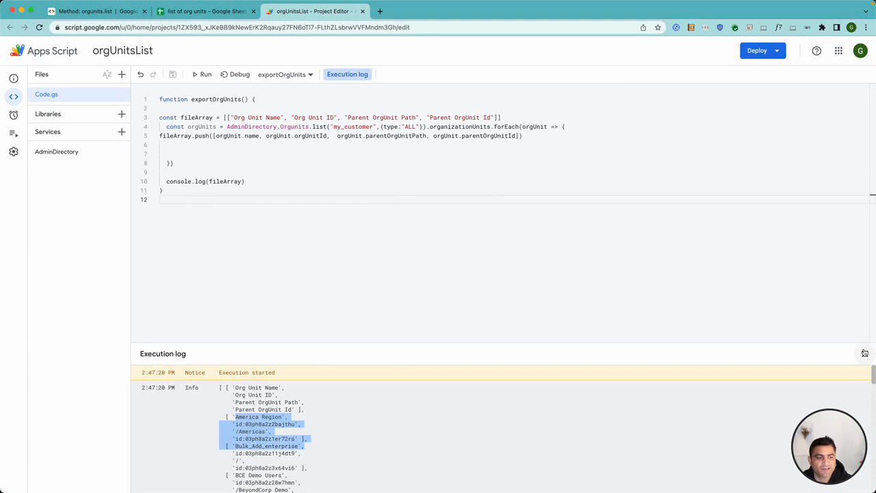
Step: Define sheet as SpreadsheetApp.getActive().getSheetByName('Sheet1'), checking the sheet name in the spreadsheet
{"action": "left_click", "coordinate": [205, 11]}
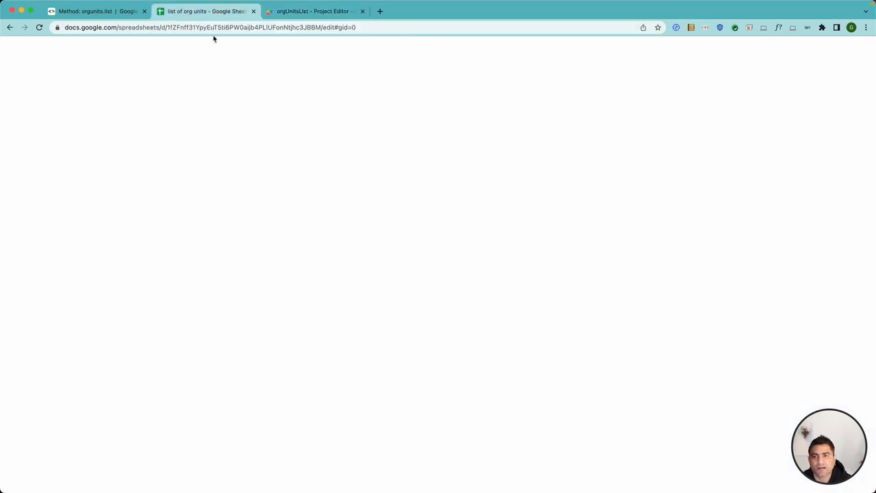
{"action": "left_click", "coordinate": [312, 11]}
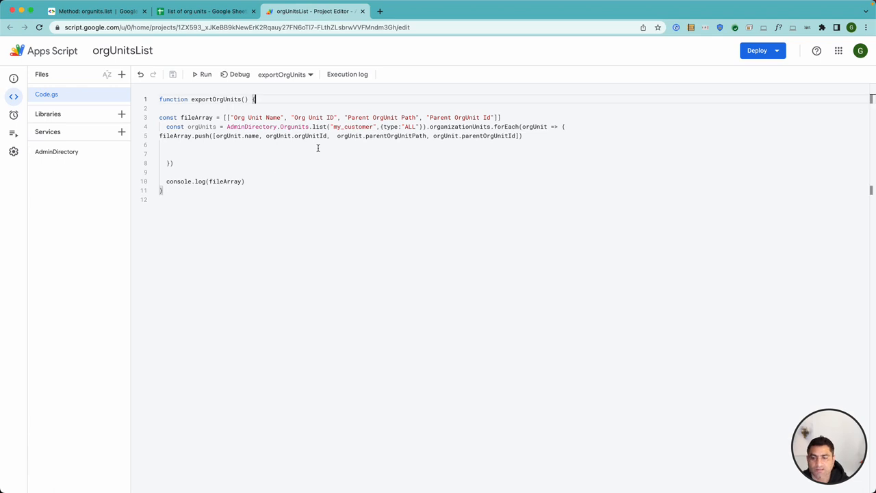
{"action": "type", "text": "sheet ="}
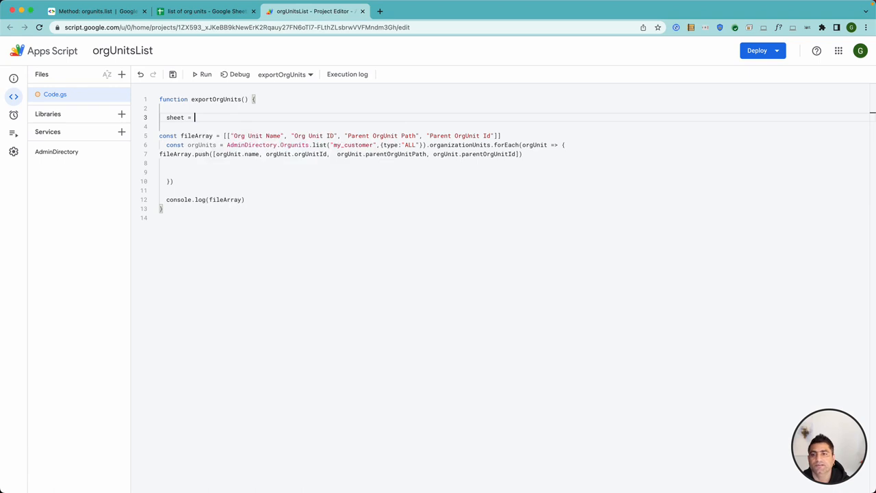
{"action": "type", "text": "SpreadsheetApp."}
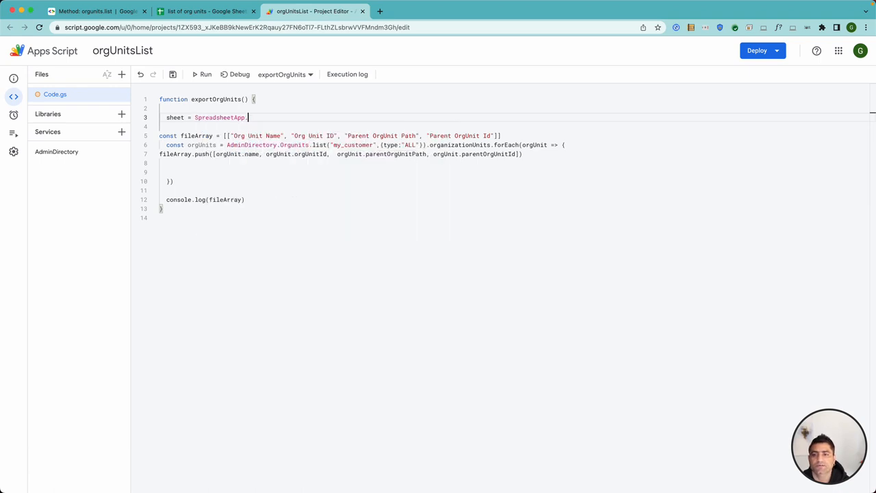
{"action": "type", "text": ".getActive("}
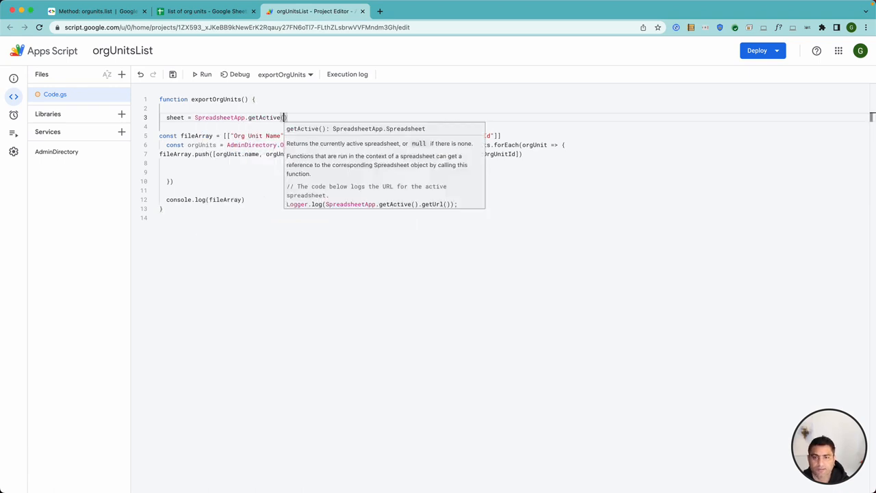
{"action": "type", "text": ".getsh"}
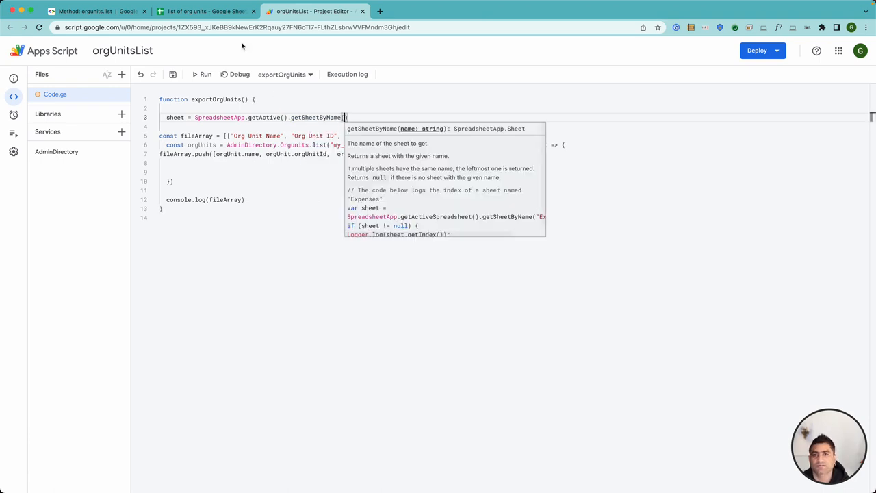
{"action": "left_click", "coordinate": [205, 11]}
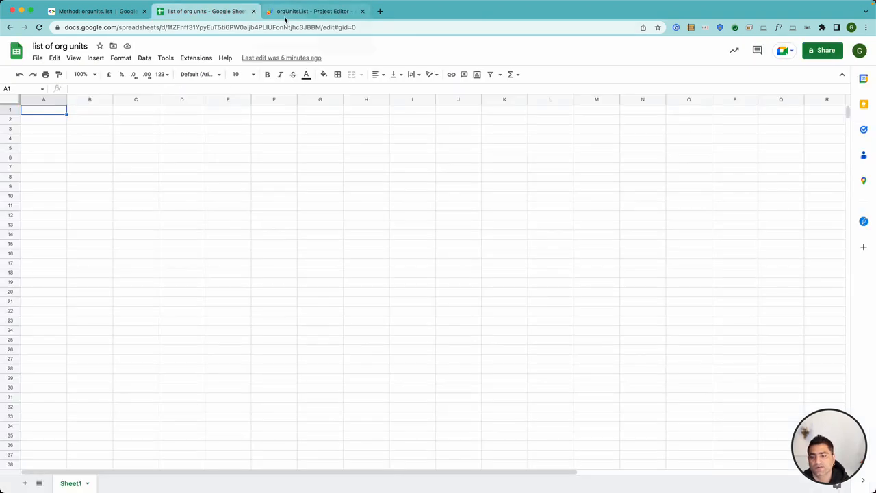
{"action": "left_click", "coordinate": [315, 11]}
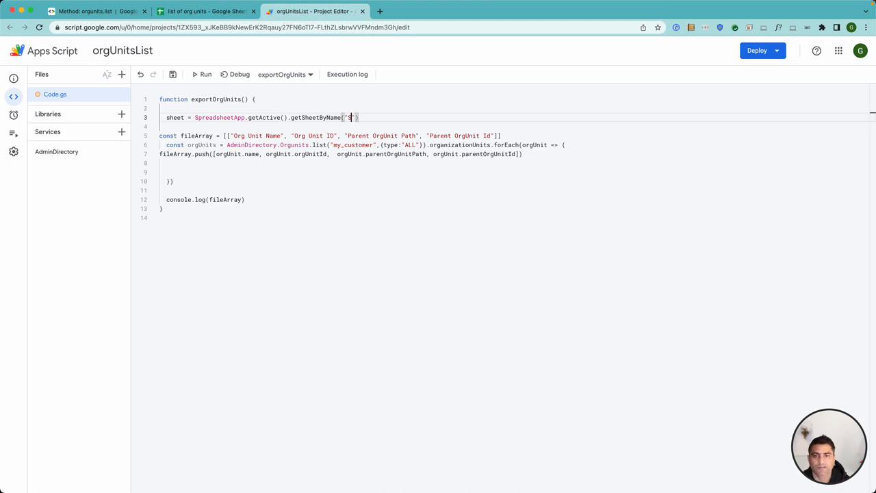
{"action": "type", "text": "heet1"}
{"action": "left_click", "coordinate": [203, 198]}
{"action": "type", "text": "sheet.getAct"}
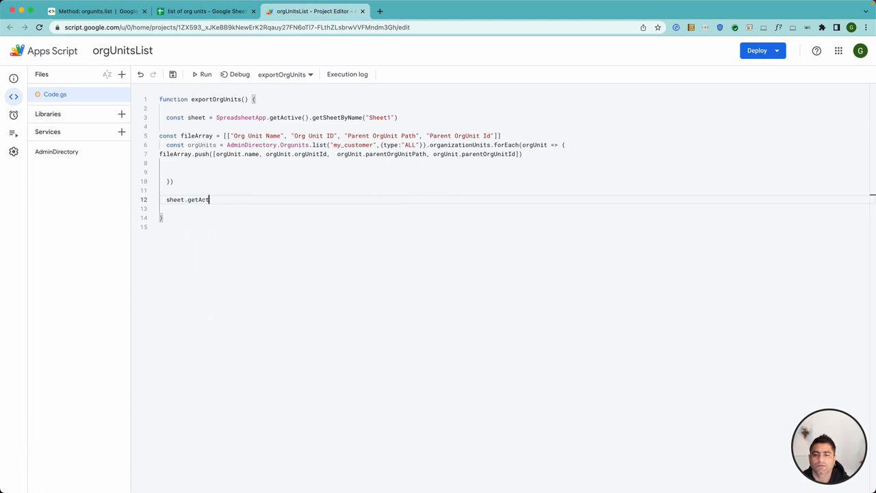
Step: Write sheet.getRange(1,1, fileArray.length, fileArray[0].length).setValues(fileArray) in place of console.log
{"action": "type", "text": "Range"}
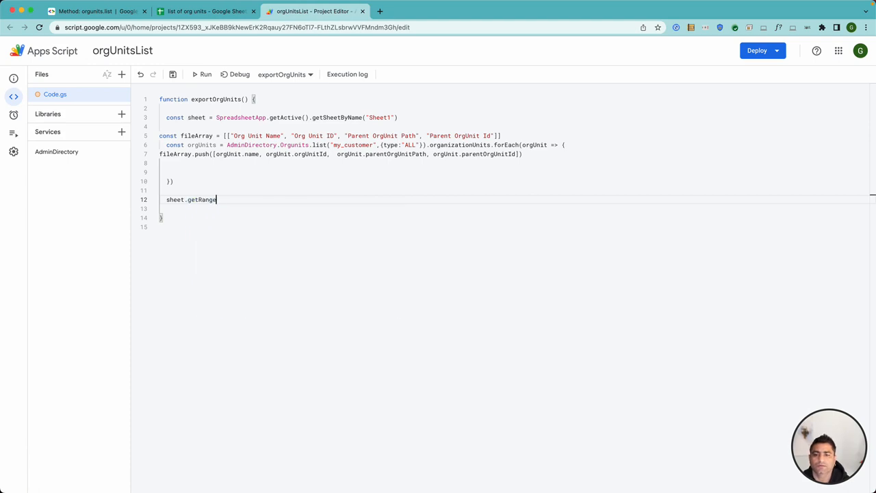
{"action": "type", "text": "("}
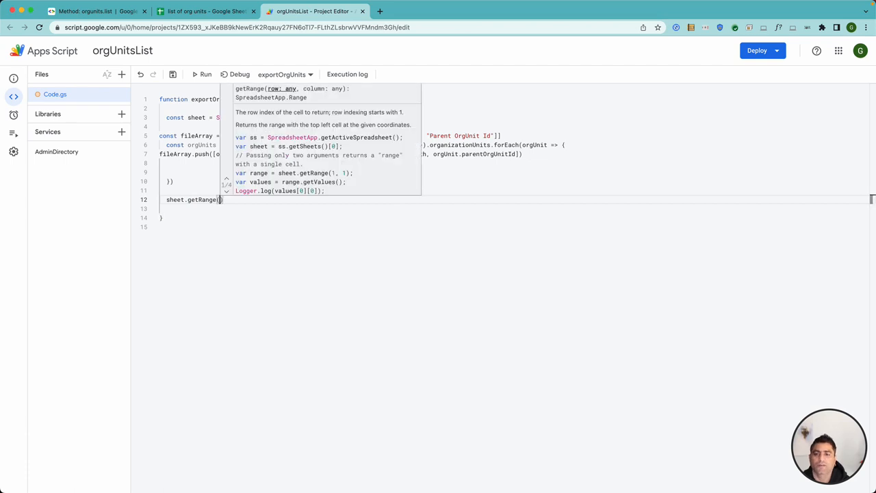
{"action": "type", "text": "1,"}
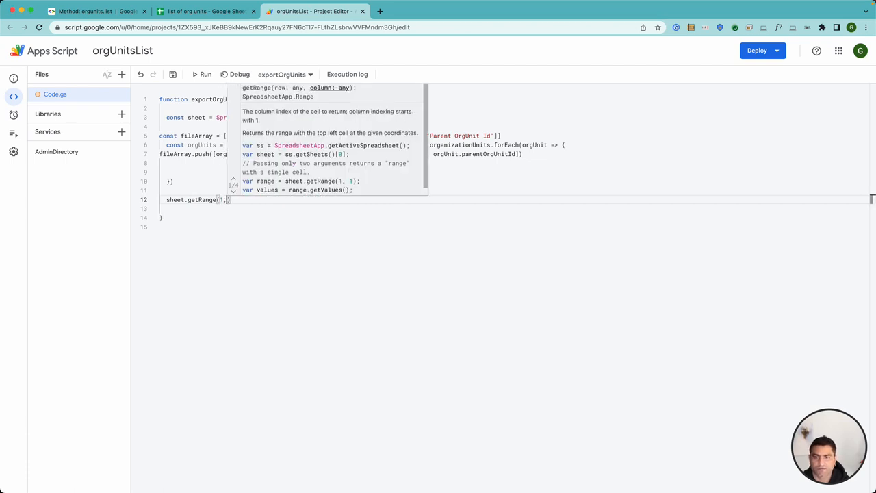
{"action": "type", "text": "1,"}
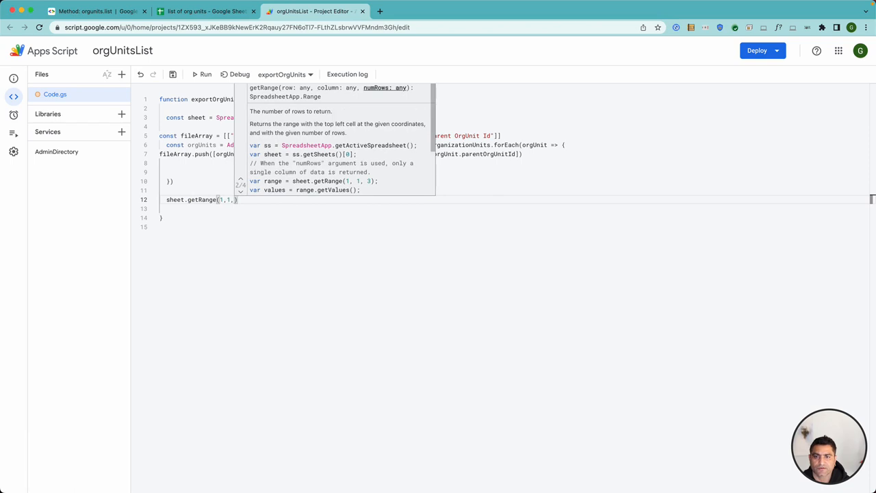
{"action": "type", "text": "fil"}
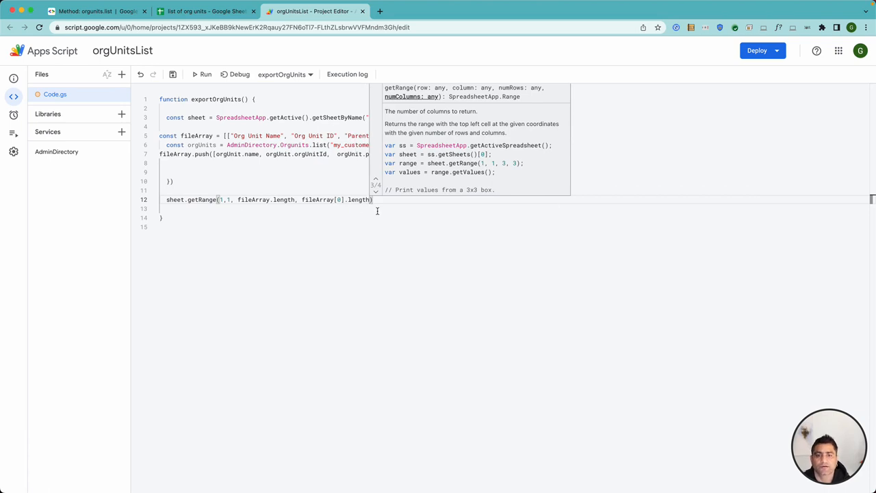
{"action": "type", "text": ".setV"}
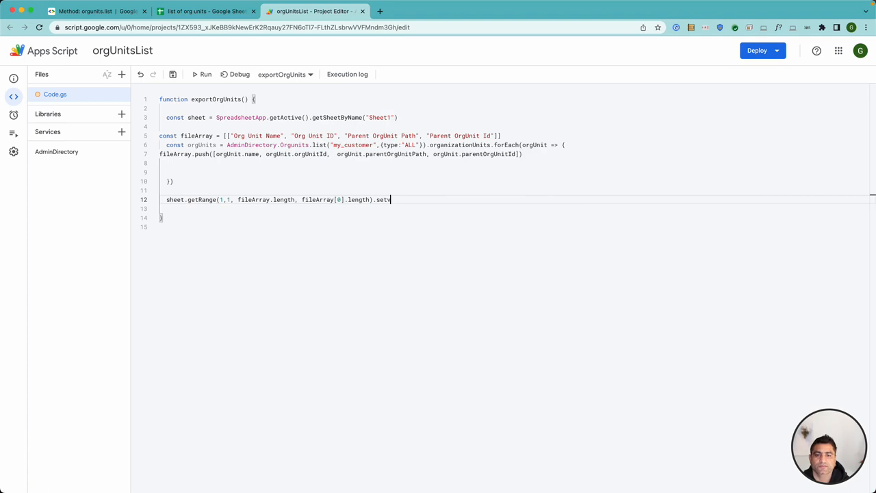
{"action": "type", "text": "set"}
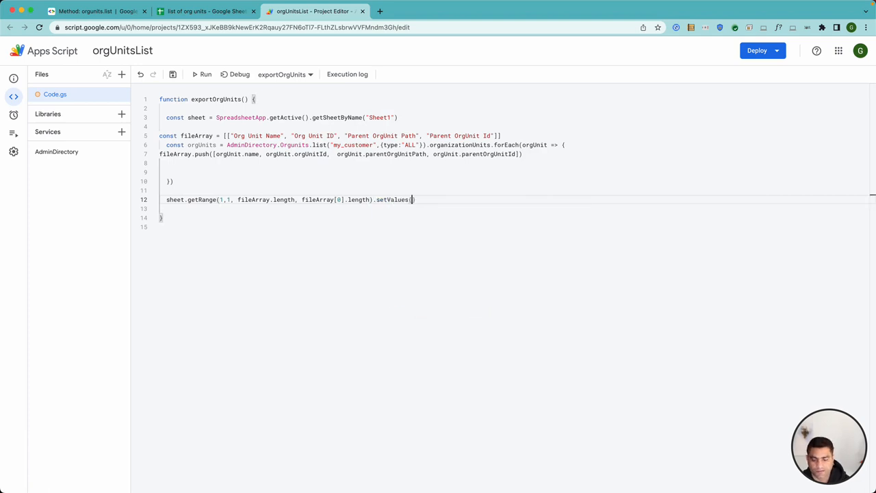
{"action": "type", "text": "fileArray"}
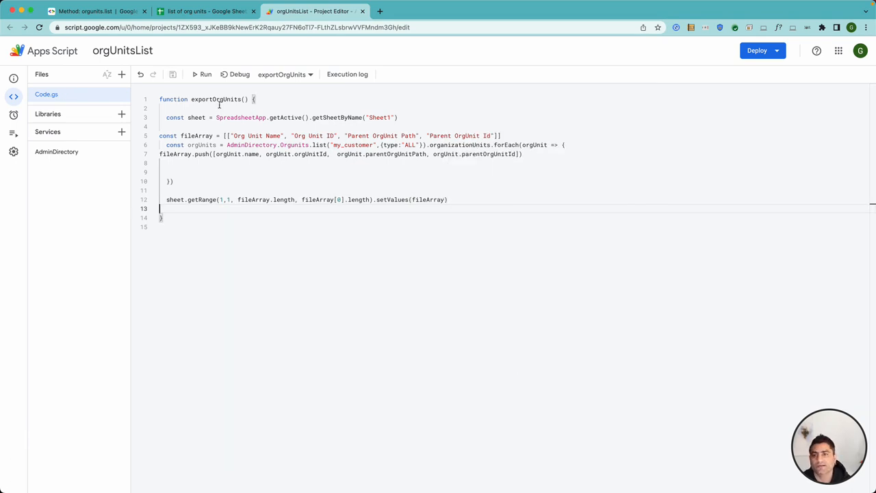
Step: Run exportOrgUnits, grant account access, and view the sheet filled with org units, IDs and parent paths
{"action": "left_click", "coordinate": [205, 11]}
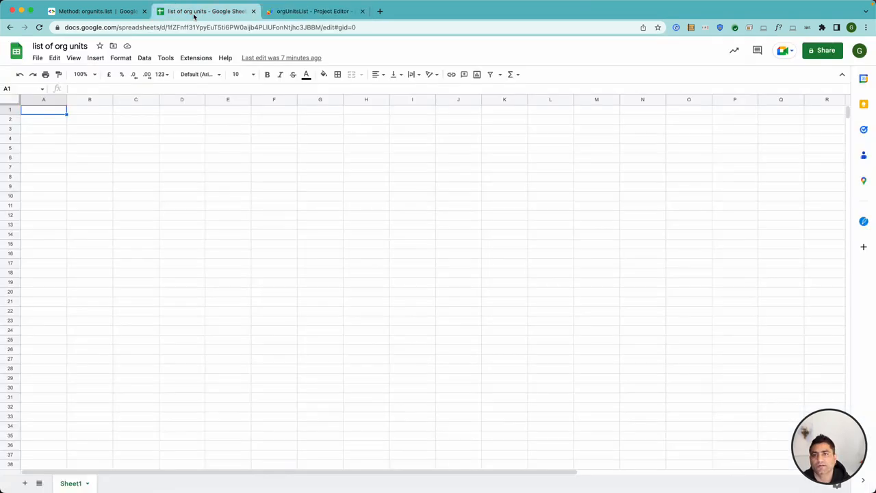
{"action": "left_click", "coordinate": [315, 11]}
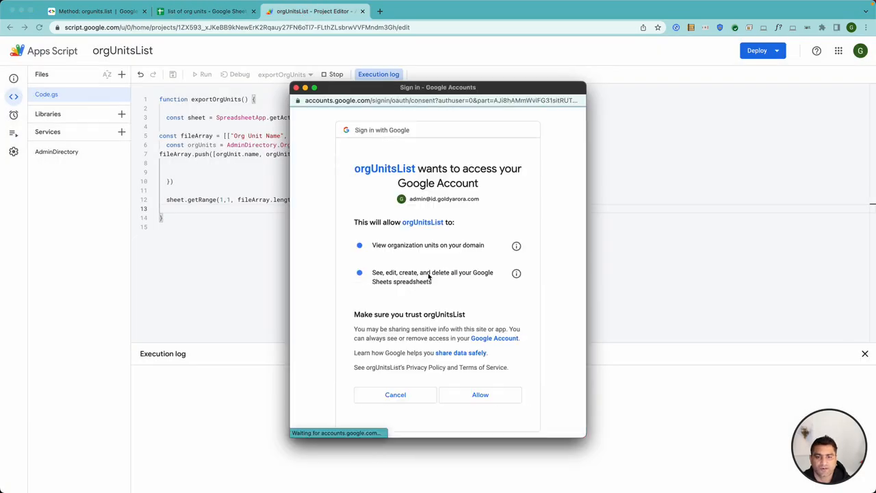
{"action": "left_click", "coordinate": [479, 394]}
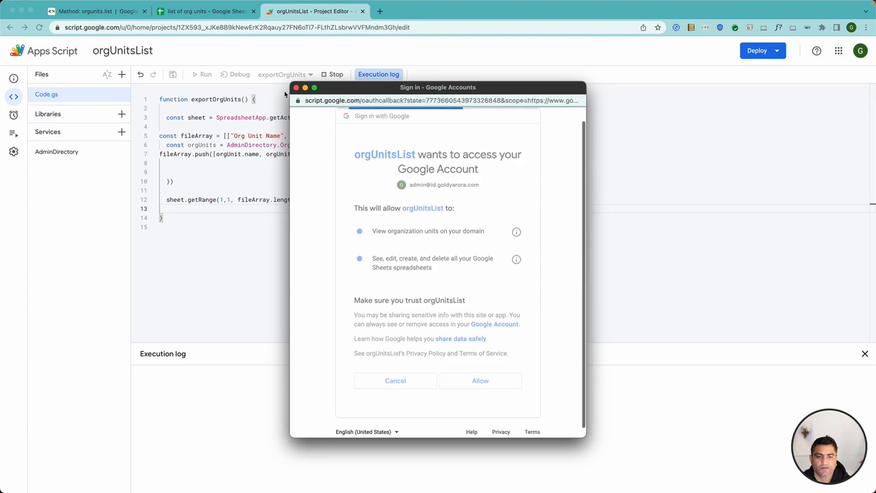
{"action": "left_click", "coordinate": [480, 381]}
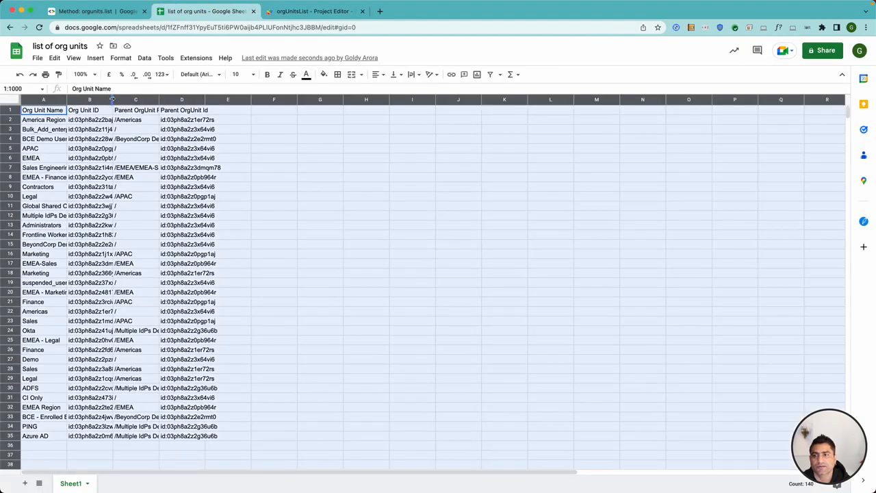
Step: Auto-fit columns A–D and place an 'id:' note in a spare cell beside a sample row
{"action": "left_click", "coordinate": [269, 167]}
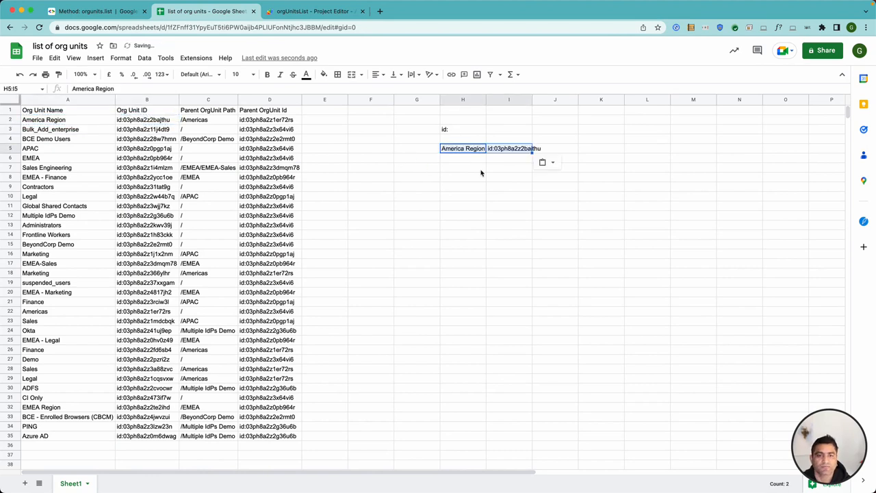
{"action": "left_click", "coordinate": [463, 167]}
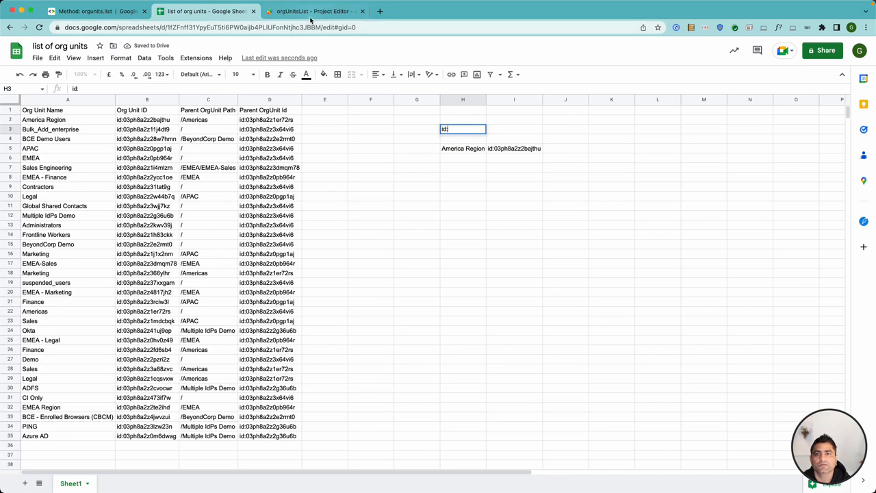
{"action": "left_click", "coordinate": [314, 11]}
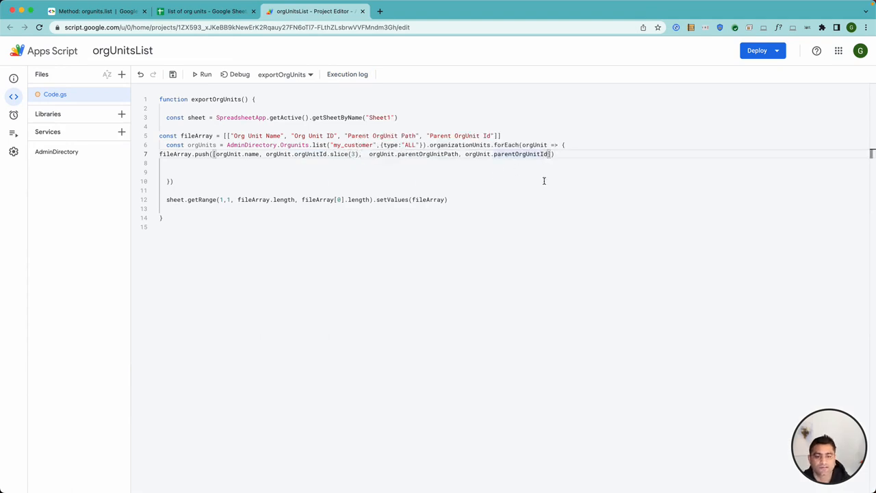
Step: Add .slice(3) to orgUnitId and parentOrgUnitId and rerun so the sheet shows IDs without 'id:'
{"action": "type", "text": ".slice(3"}
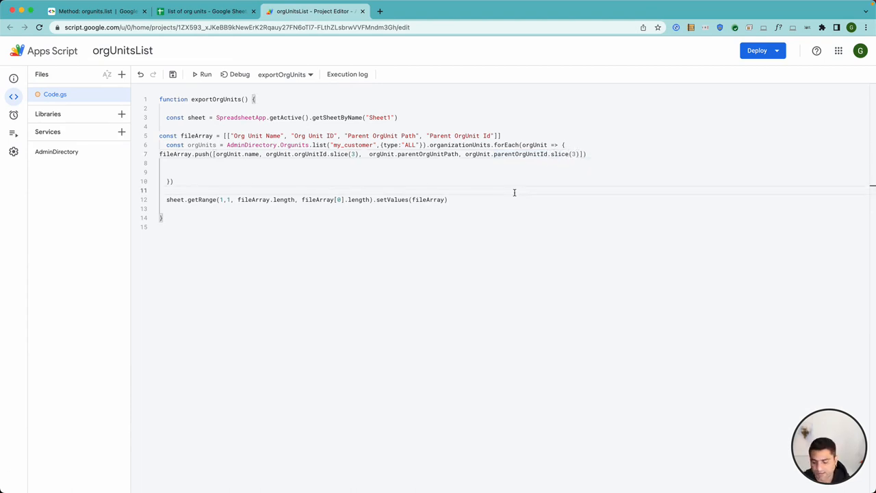
{"action": "left_click", "coordinate": [206, 74]}
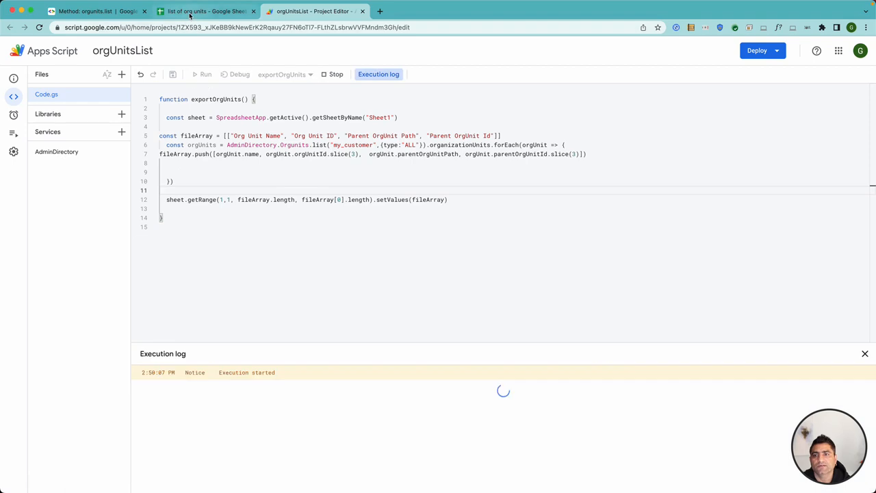
{"action": "left_click", "coordinate": [205, 11]}
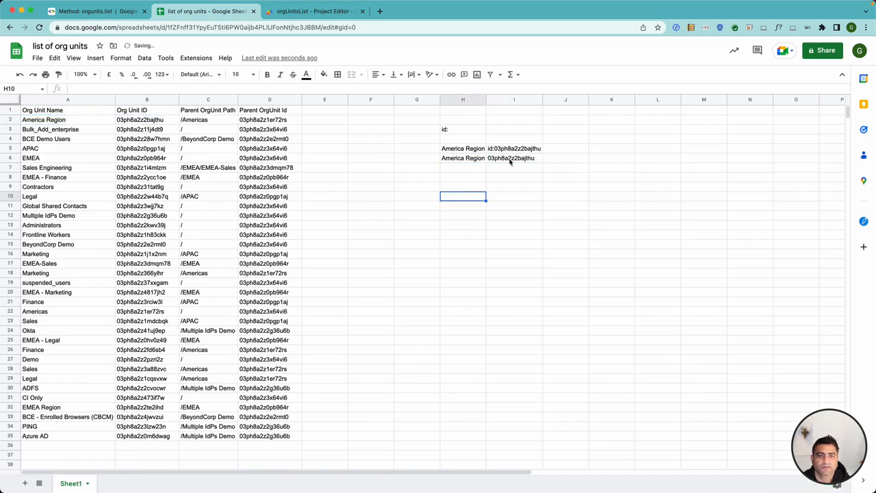
Step: Clear the scratch note cells H1:J10 and return to the top of the data
{"action": "left_click", "coordinate": [514, 148]}
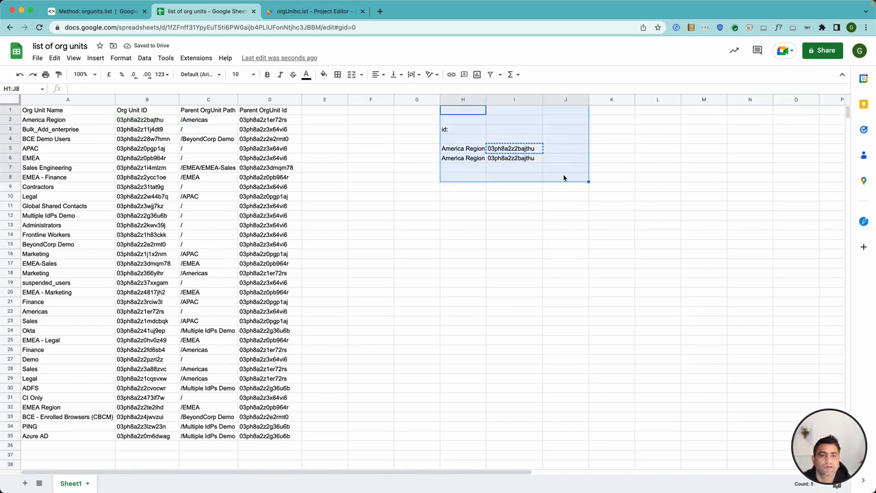
{"action": "key", "text": "Delete"}
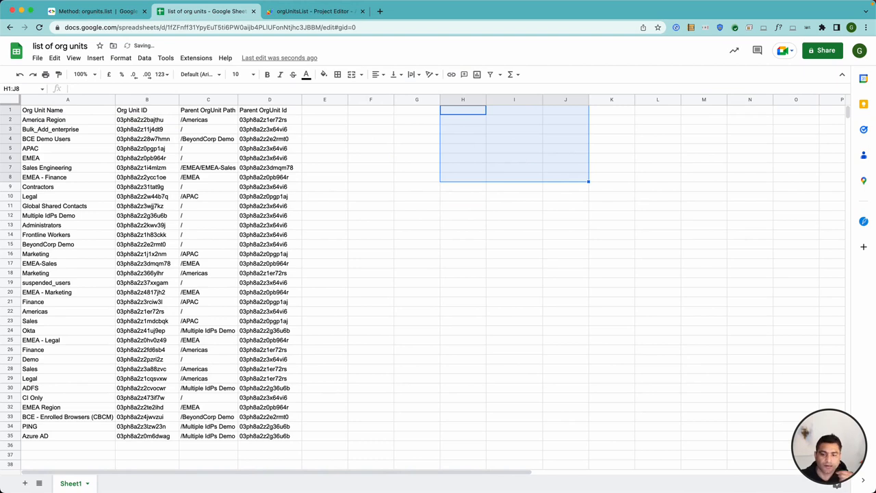
{"action": "left_click", "coordinate": [69, 109]}
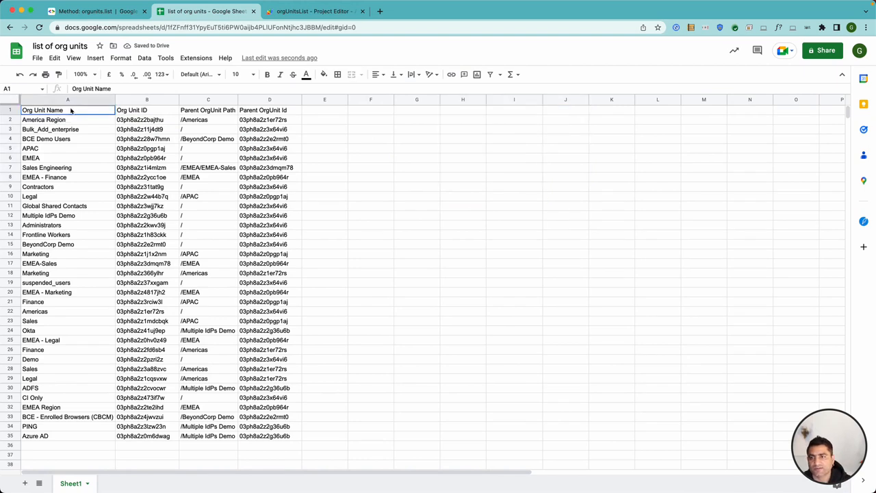
{"action": "left_click", "coordinate": [312, 11]}
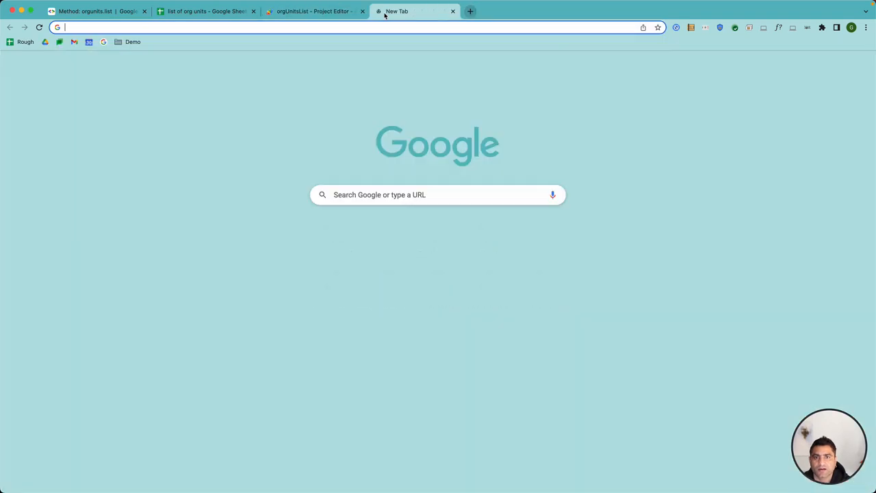
Step: Beautify the export script on beautifier.io and bring the indented code back into Code.gs
{"action": "type", "text": "beautify javascript"}
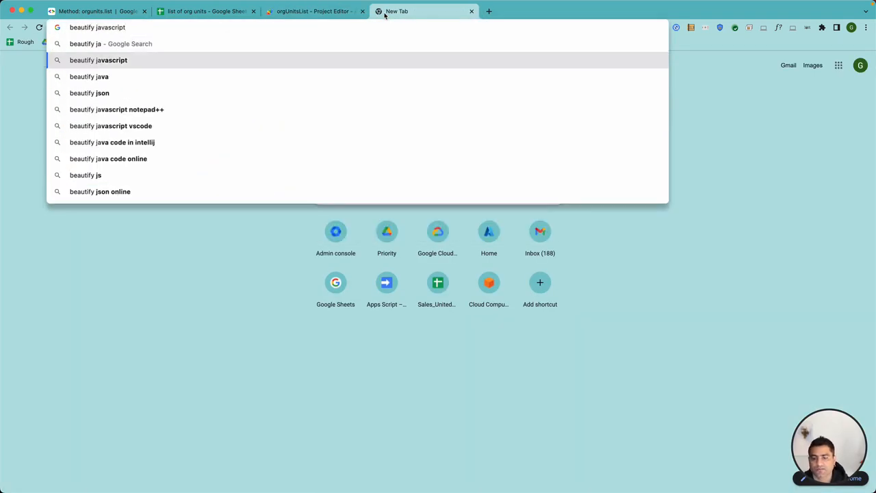
{"action": "left_click", "coordinate": [313, 11]}
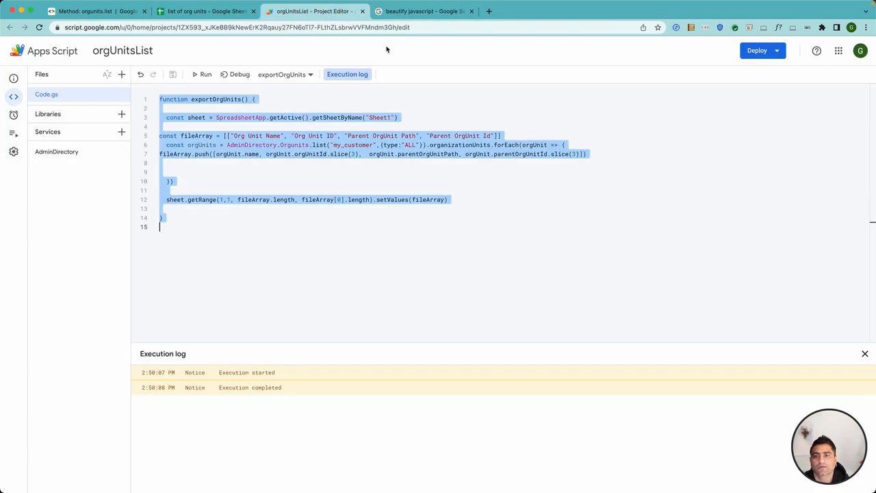
{"action": "left_click", "coordinate": [425, 11]}
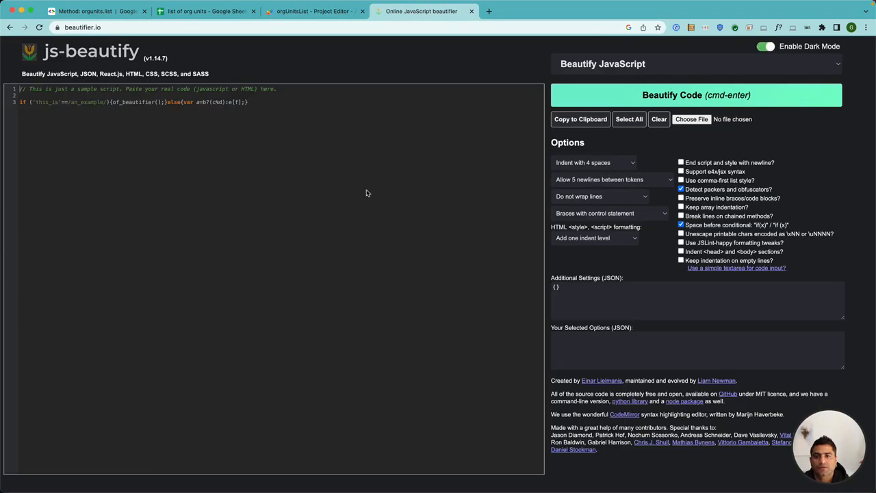
{"action": "left_click", "coordinate": [695, 95]}
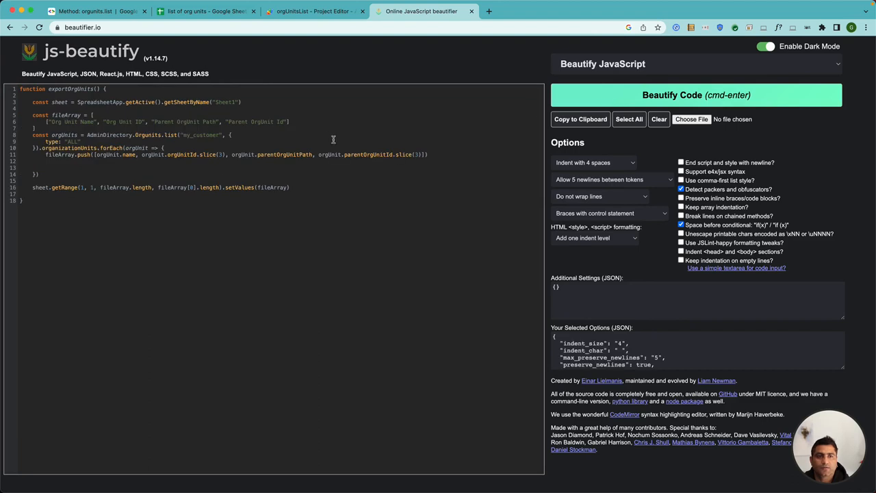
{"action": "left_click", "coordinate": [314, 10]}
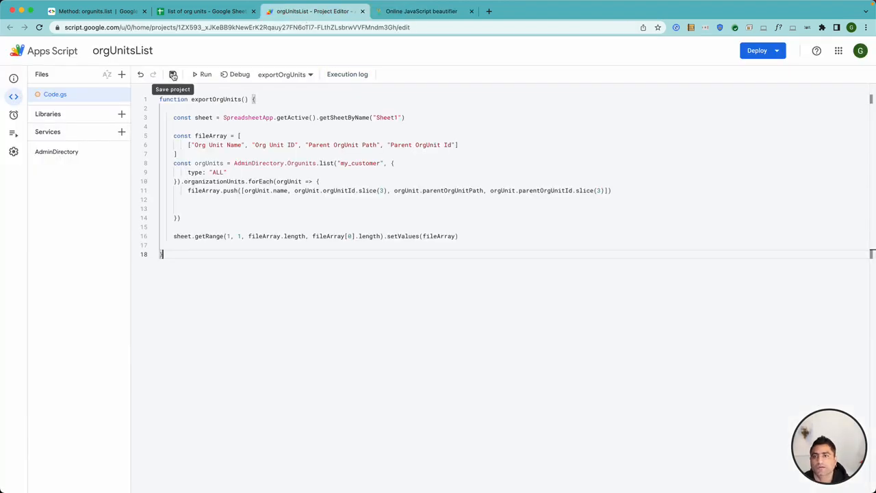
{"action": "left_click", "coordinate": [206, 11]}
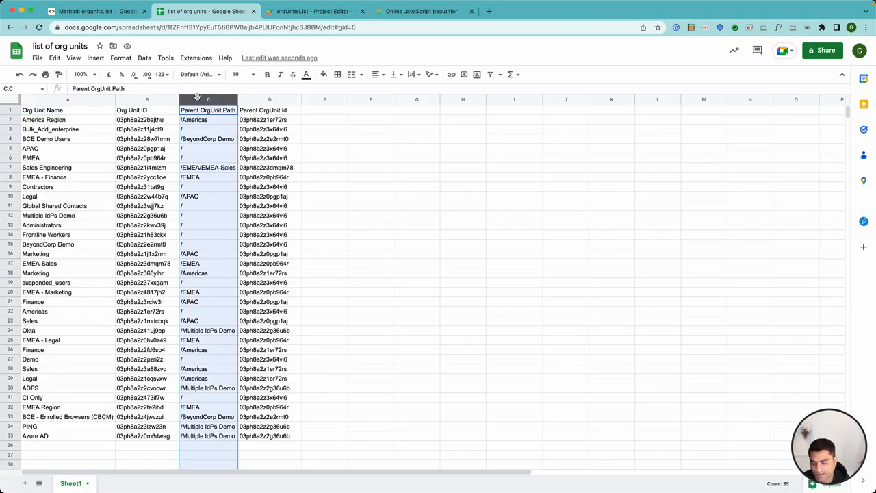
{"action": "left_click", "coordinate": [315, 11]}
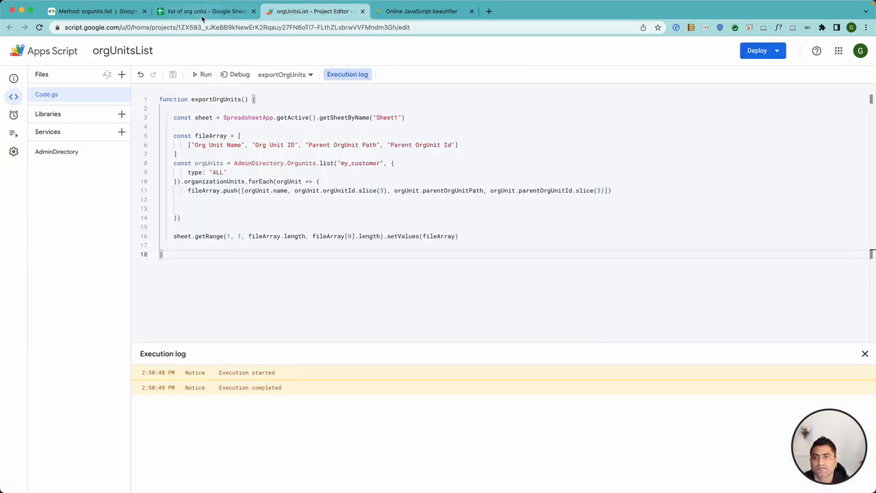
{"action": "left_click", "coordinate": [206, 11]}
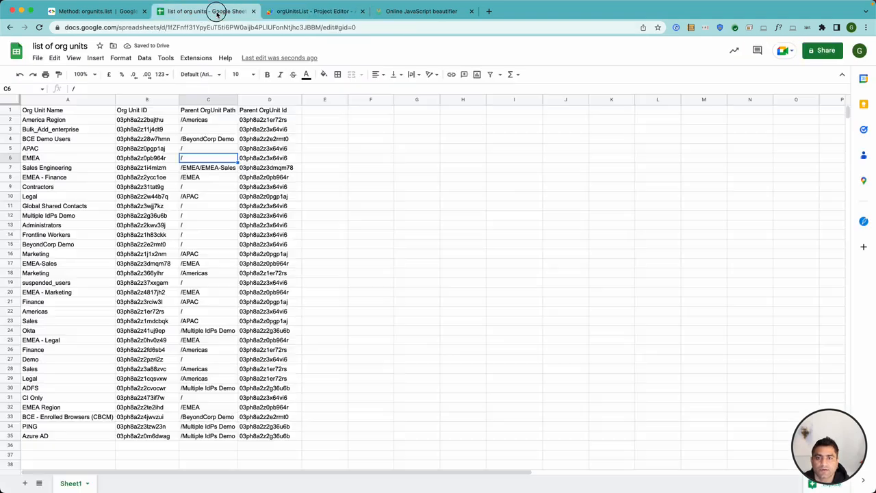
{"action": "left_click", "coordinate": [314, 11]}
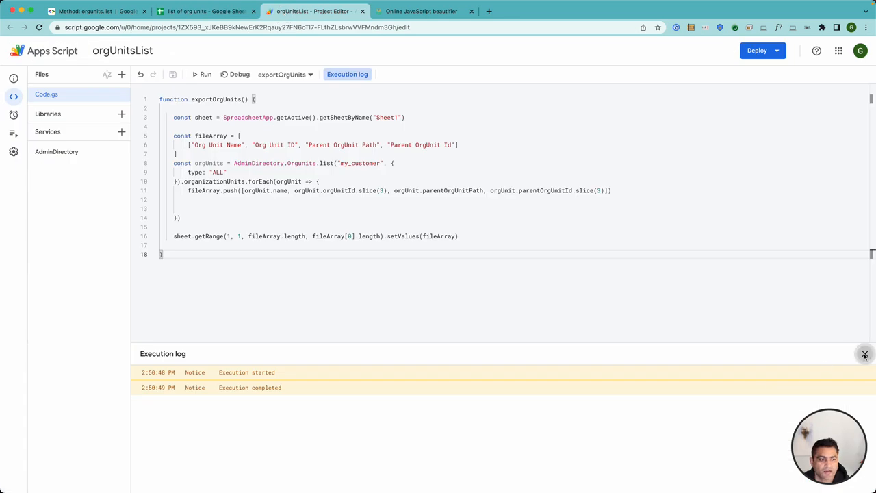
{"action": "left_click", "coordinate": [865, 353]}
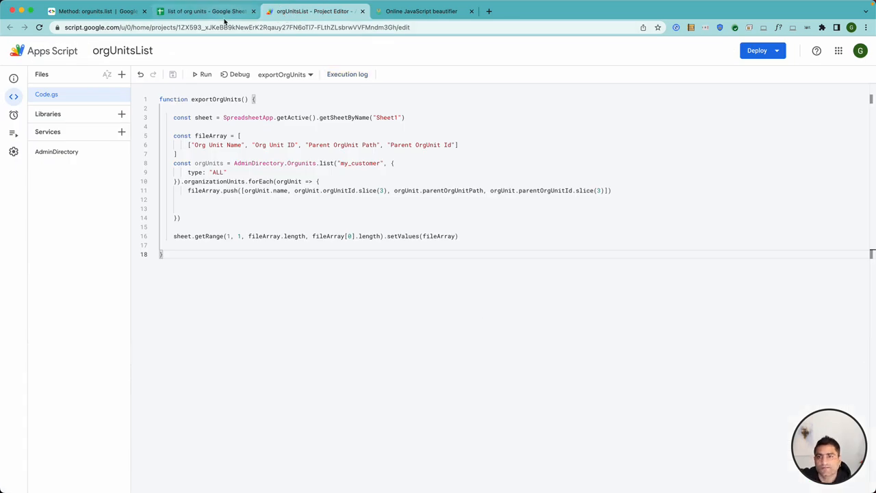
{"action": "left_click", "coordinate": [205, 11]}
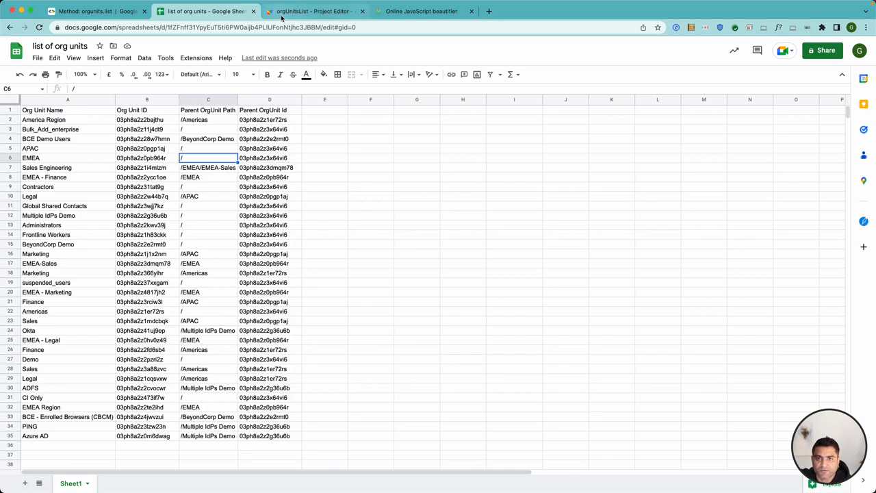
{"action": "left_click", "coordinate": [313, 11]}
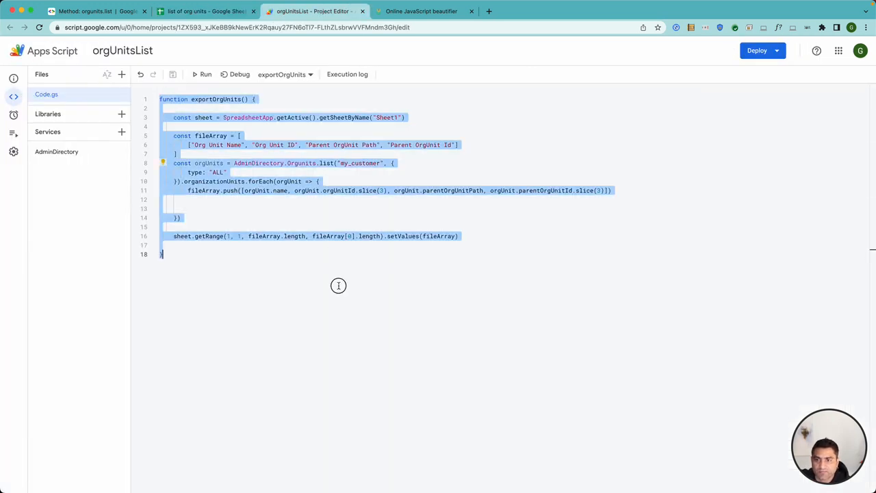
{"action": "mouse_move", "coordinate": [328, 245]}
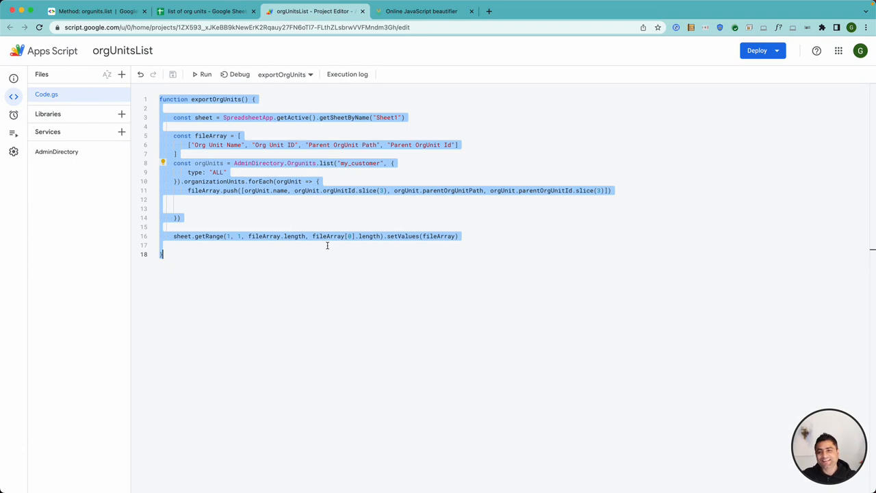
{"action": "mouse_move", "coordinate": [375, 465]}
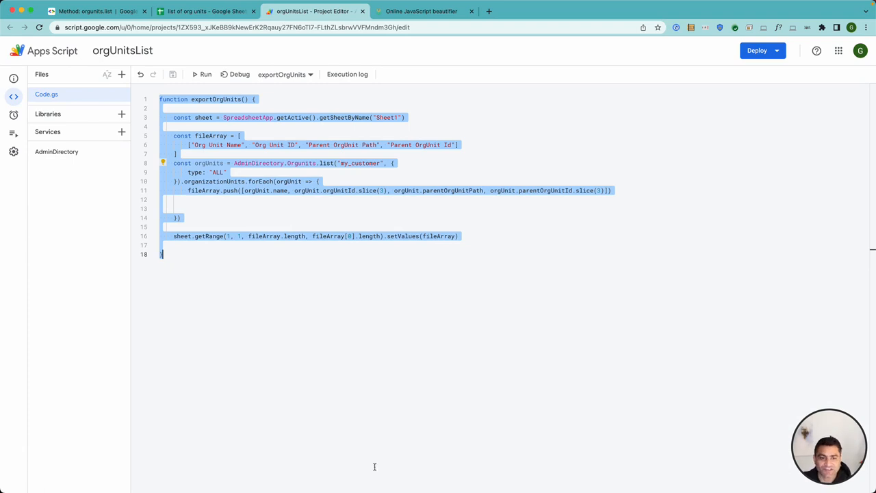
{"action": "left_click", "coordinate": [559, 374]}
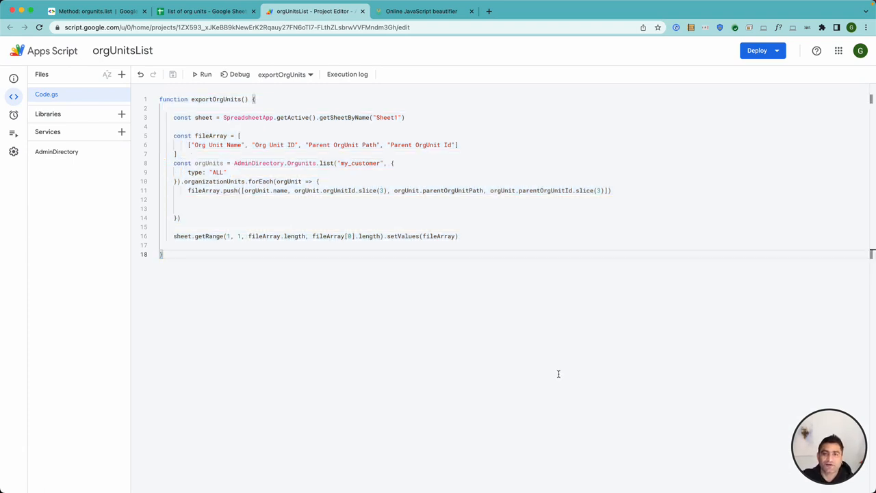